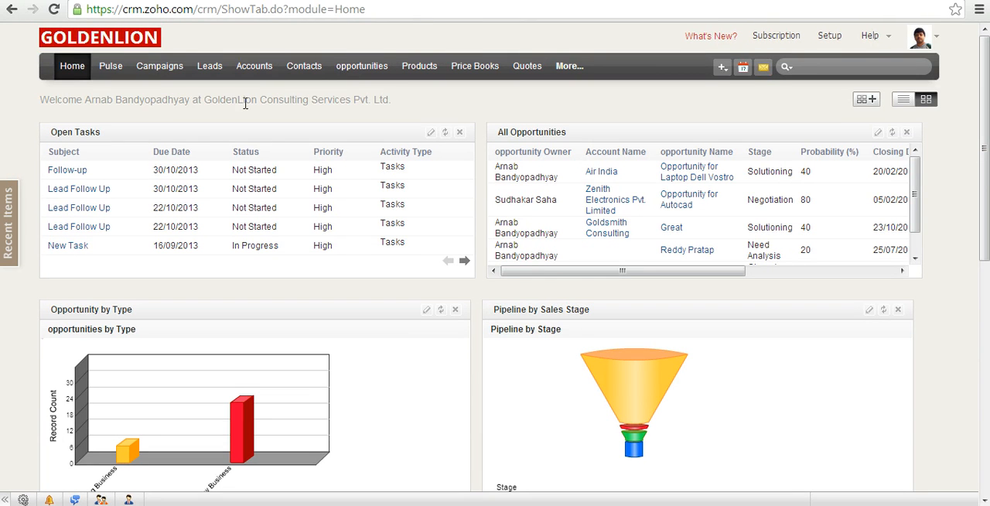
{"action": "mouse_move", "coordinate": [266, 99]}
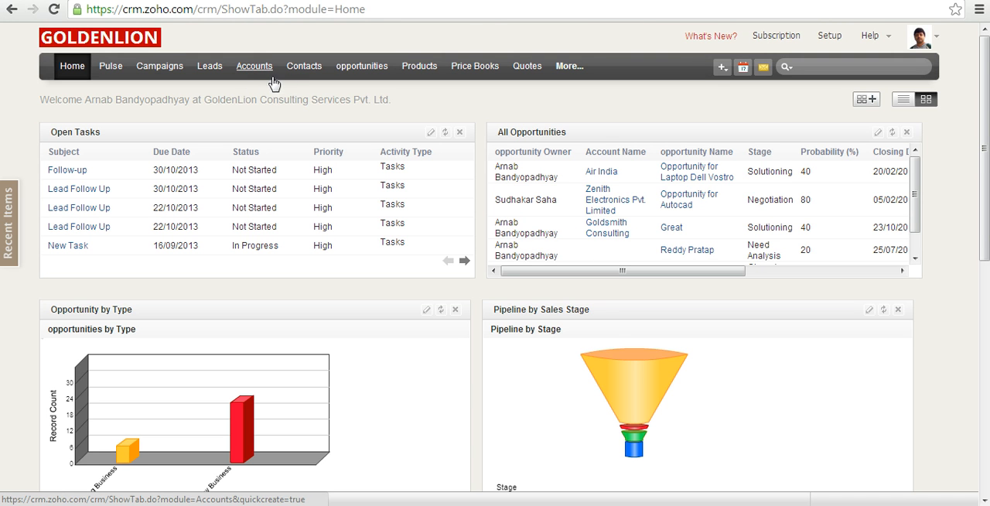
{"action": "mouse_move", "coordinate": [304, 65]}
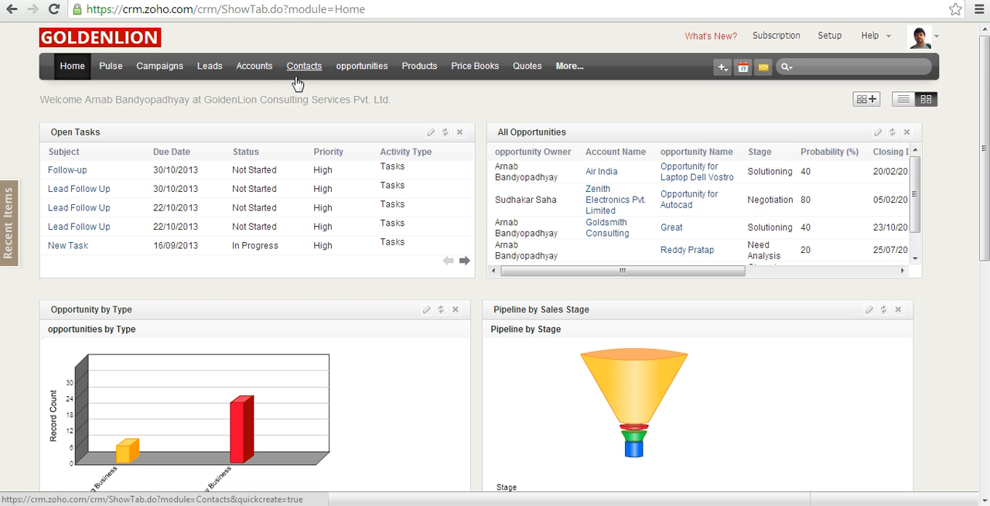
{"action": "mouse_move", "coordinate": [294, 74]}
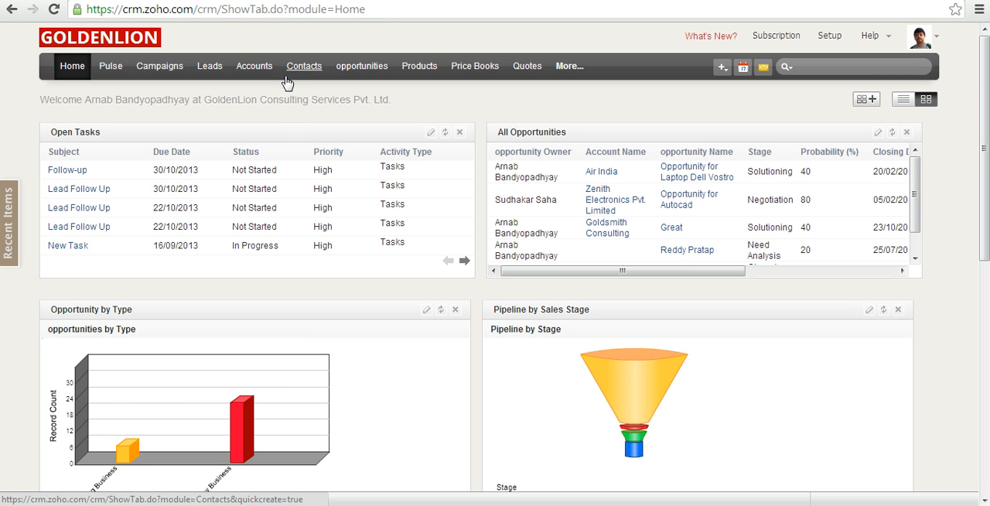
{"action": "mouse_move", "coordinate": [40, 132]}
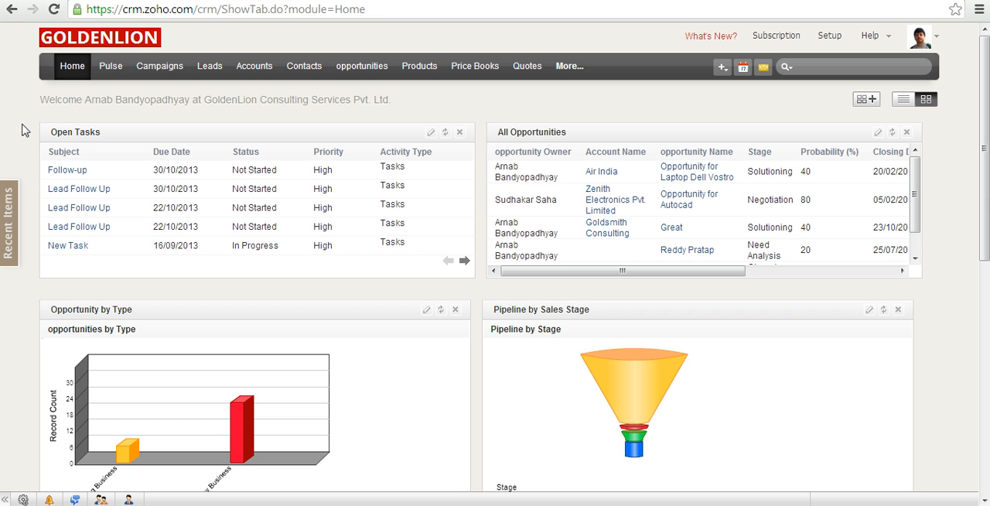
{"action": "mouse_move", "coordinate": [39, 111]}
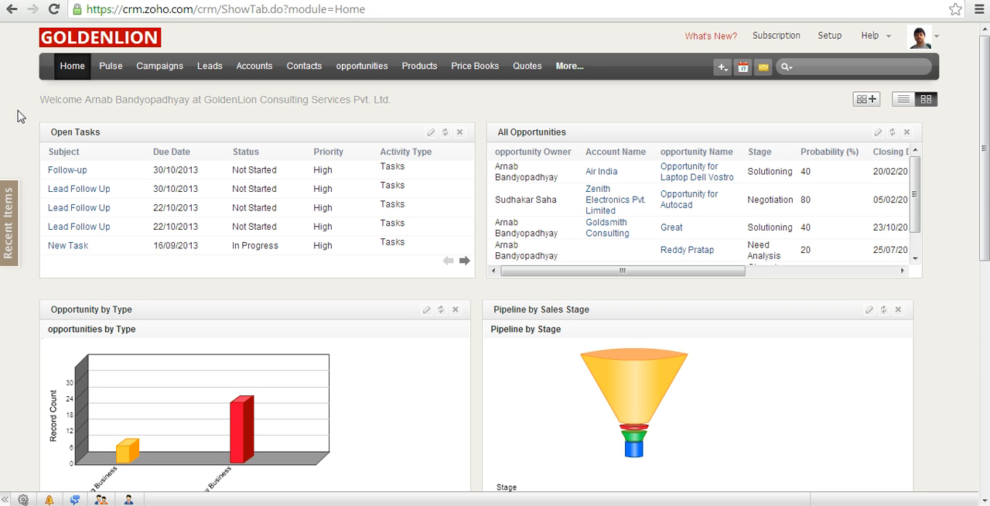
{"action": "mouse_move", "coordinate": [53, 123]}
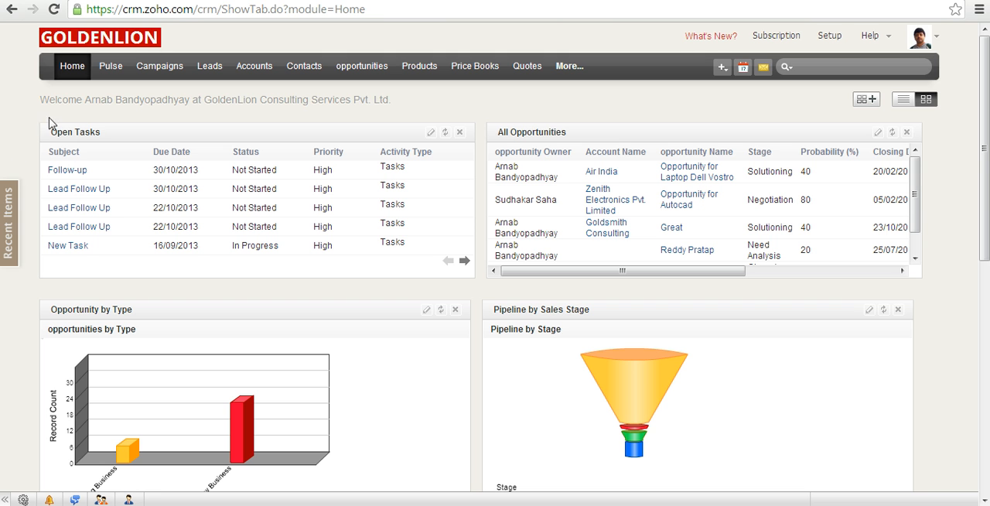
{"action": "mouse_move", "coordinate": [105, 114]}
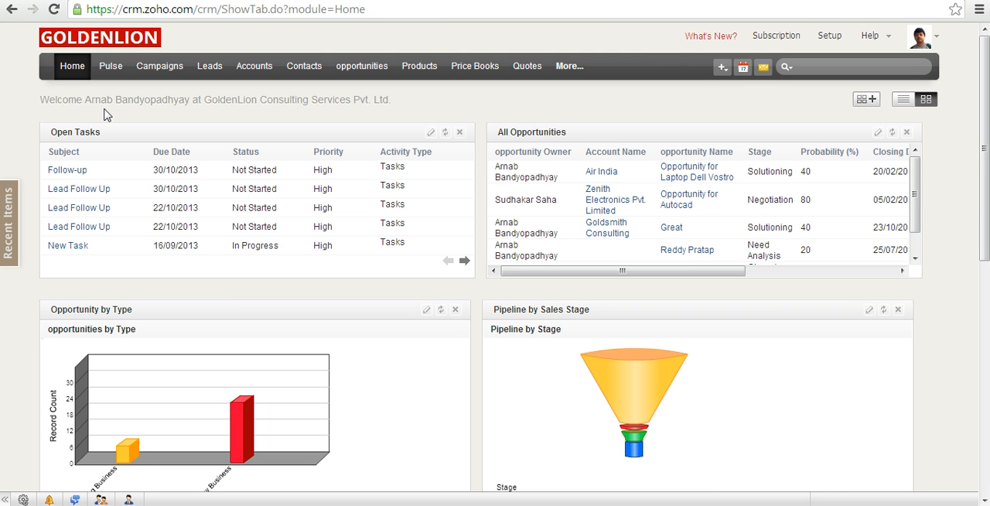
{"action": "mouse_move", "coordinate": [171, 70]}
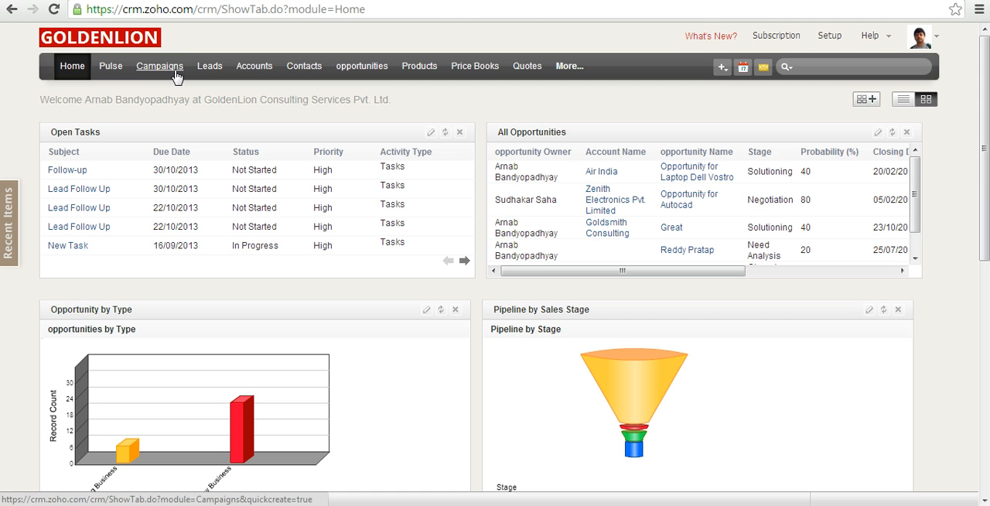
{"action": "mouse_move", "coordinate": [164, 69]}
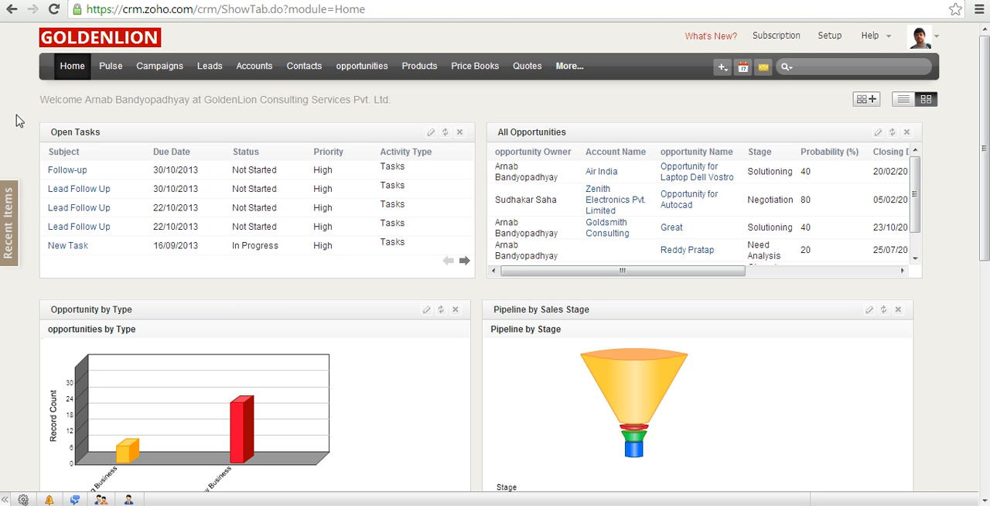
{"action": "mouse_move", "coordinate": [108, 96]}
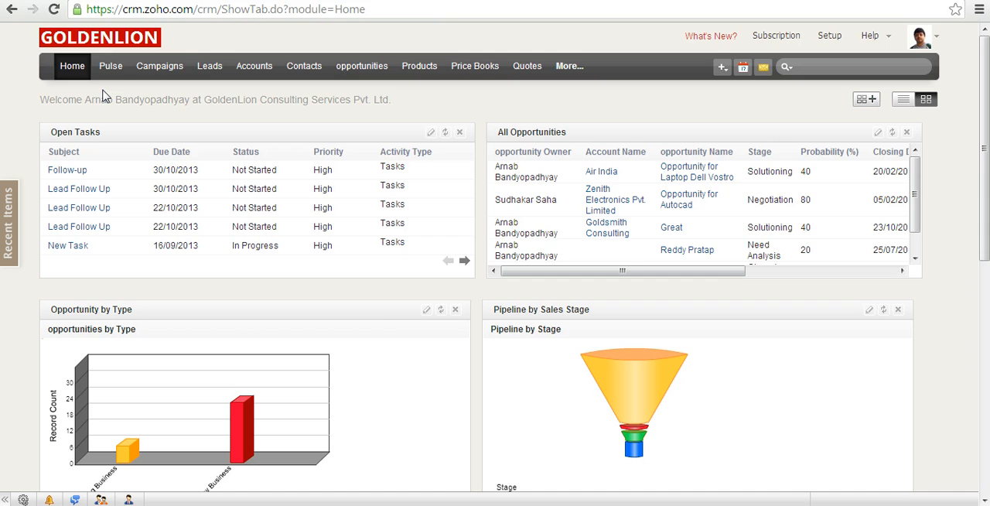
{"action": "mouse_move", "coordinate": [211, 74]}
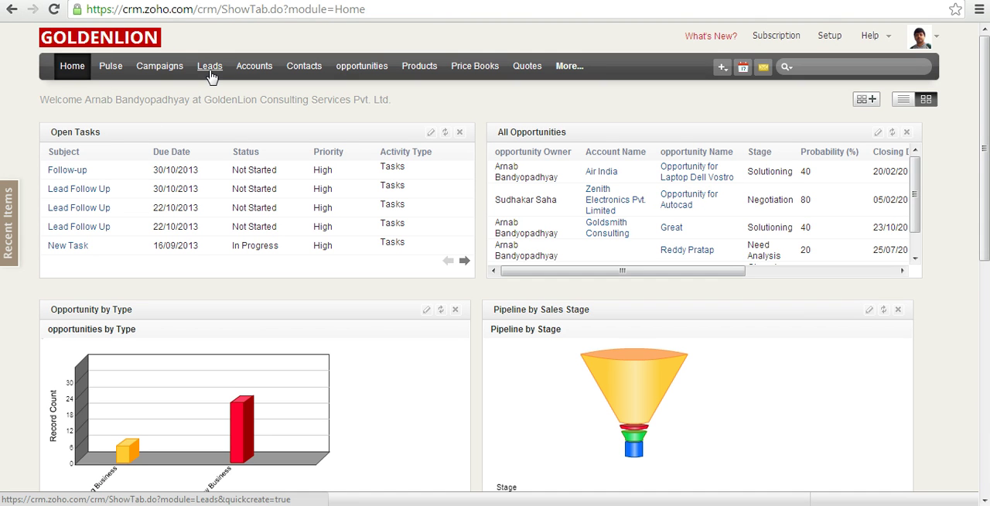
{"action": "mouse_move", "coordinate": [232, 76]}
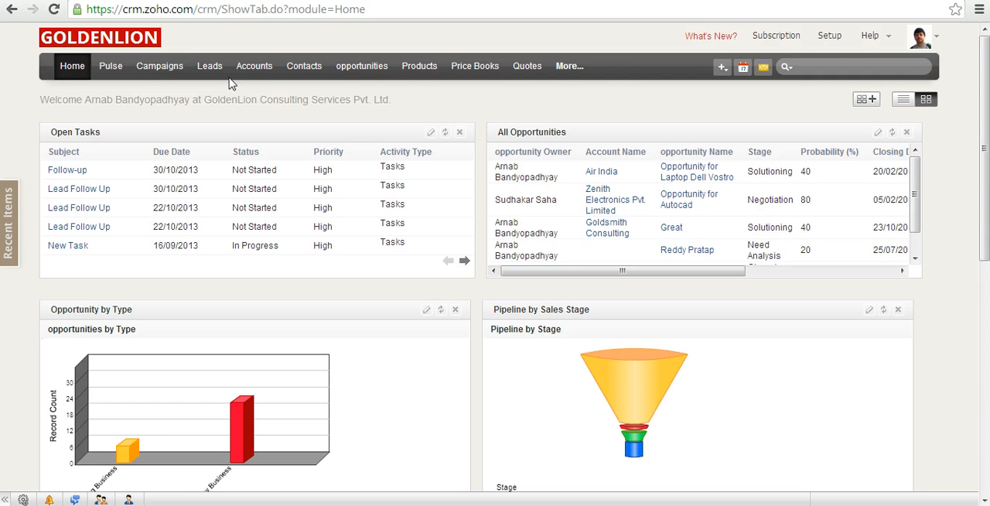
{"action": "mouse_move", "coordinate": [253, 74]}
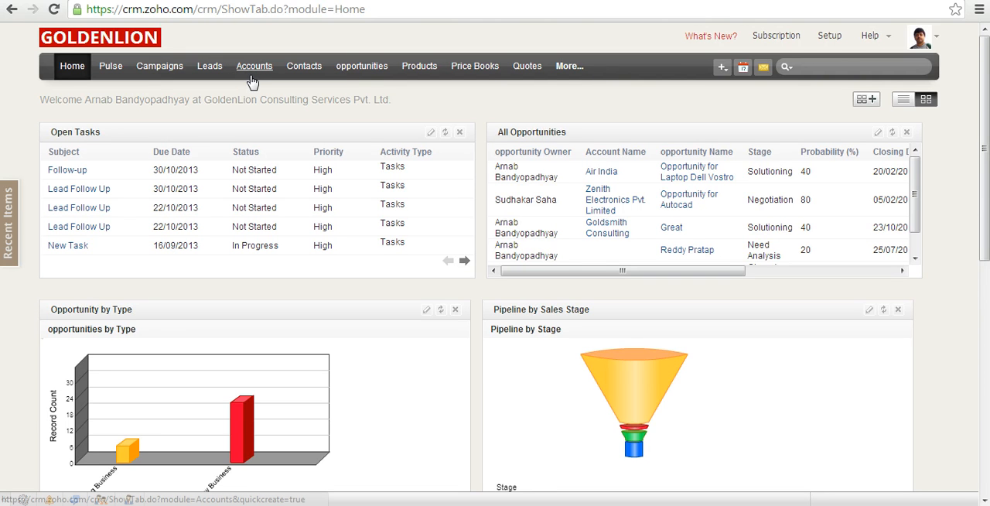
{"action": "mouse_move", "coordinate": [419, 65]}
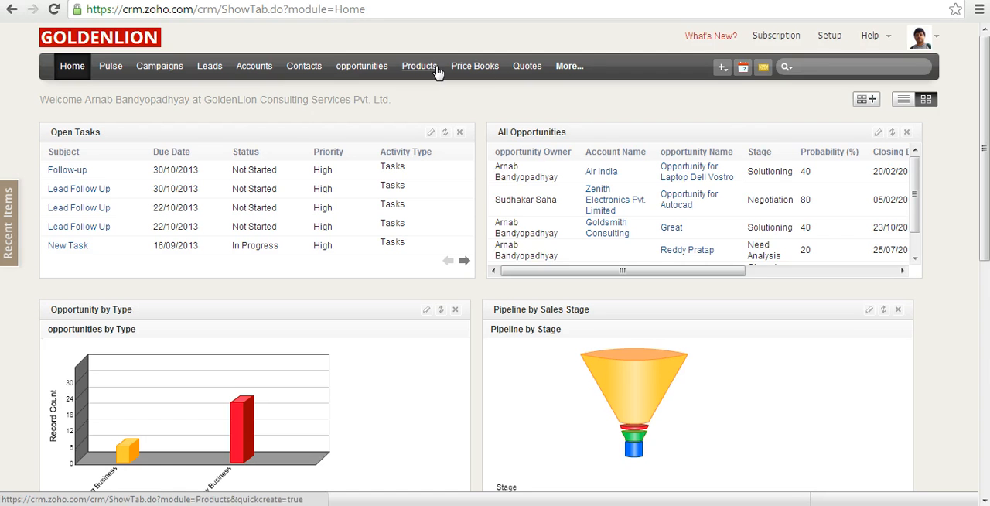
Go to the Setup page listing Personal Settings, Users & Permissions and Customization.
{"action": "left_click", "coordinate": [829, 35]}
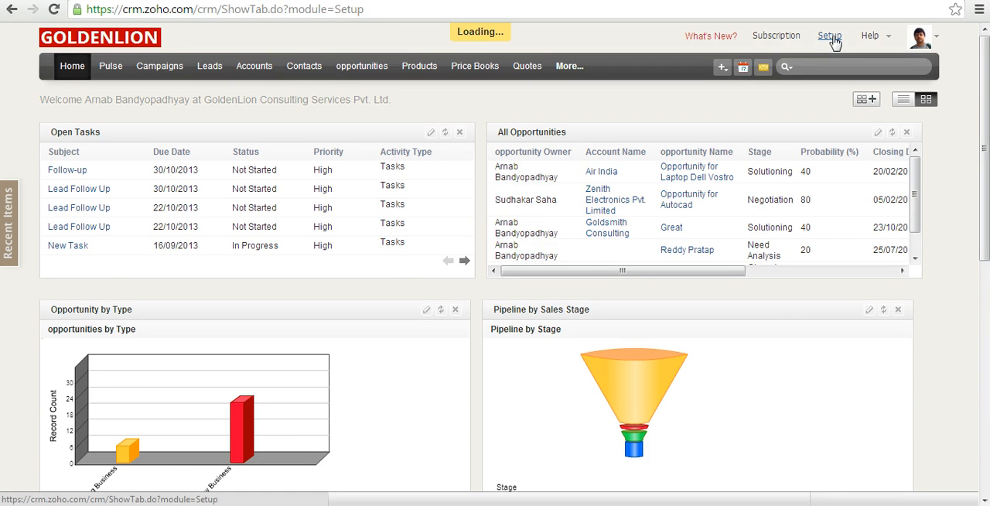
{"action": "left_click", "coordinate": [829, 34]}
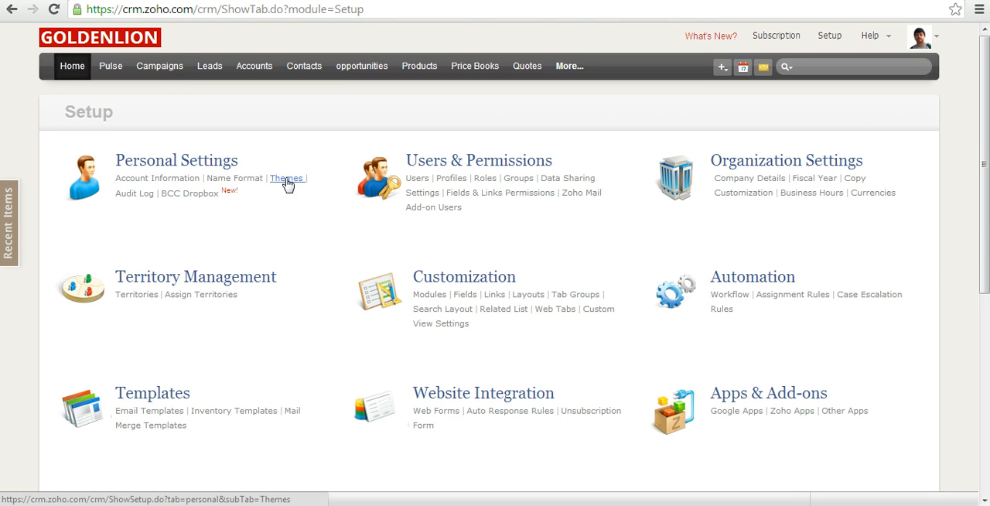
In Personal Settings > Themes, switch the Tab Bar theme from Default to Custom.
{"action": "left_click", "coordinate": [287, 178]}
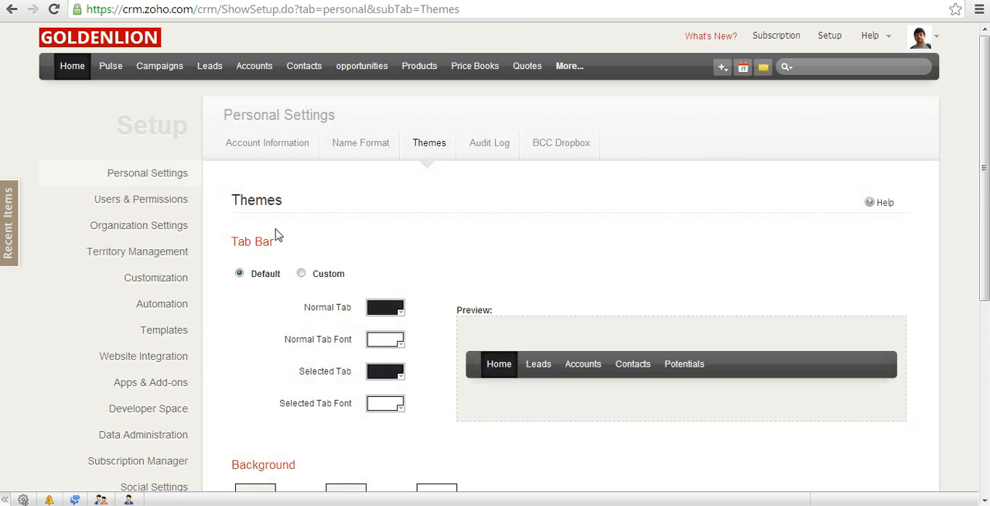
{"action": "mouse_move", "coordinate": [270, 241]}
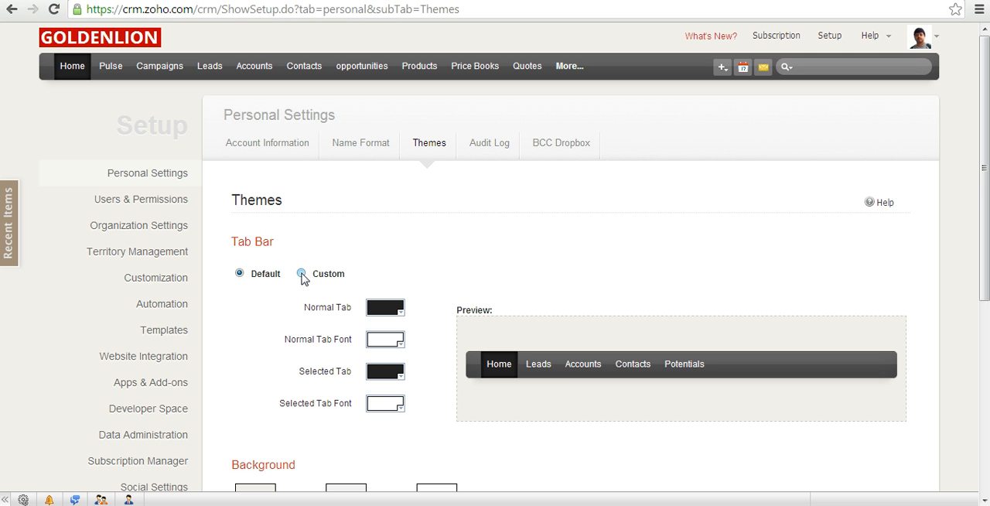
{"action": "left_click", "coordinate": [301, 274]}
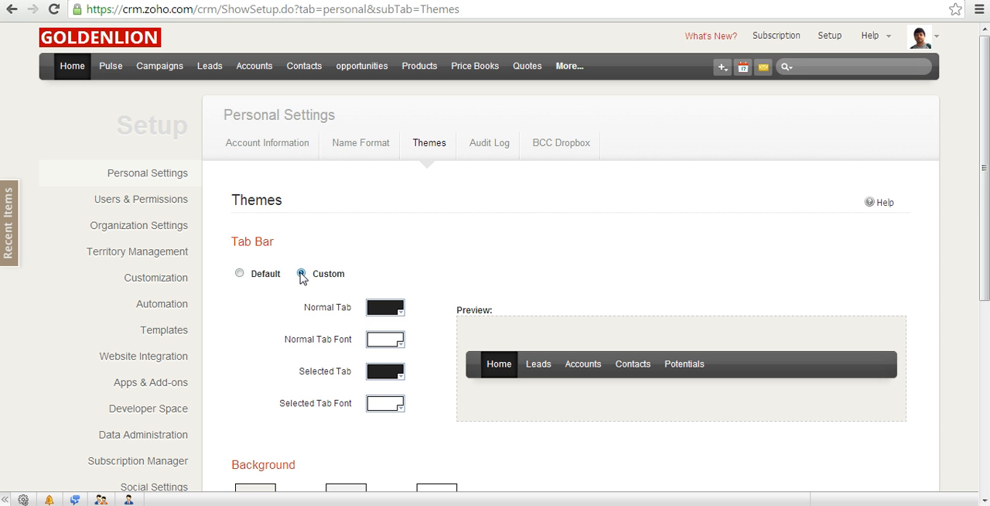
{"action": "left_click", "coordinate": [300, 272]}
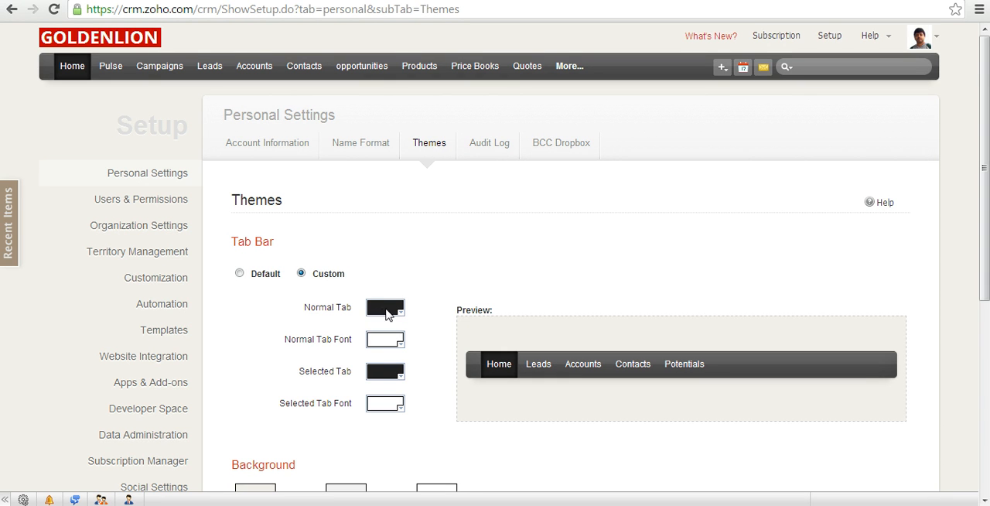
{"action": "mouse_move", "coordinate": [378, 343]}
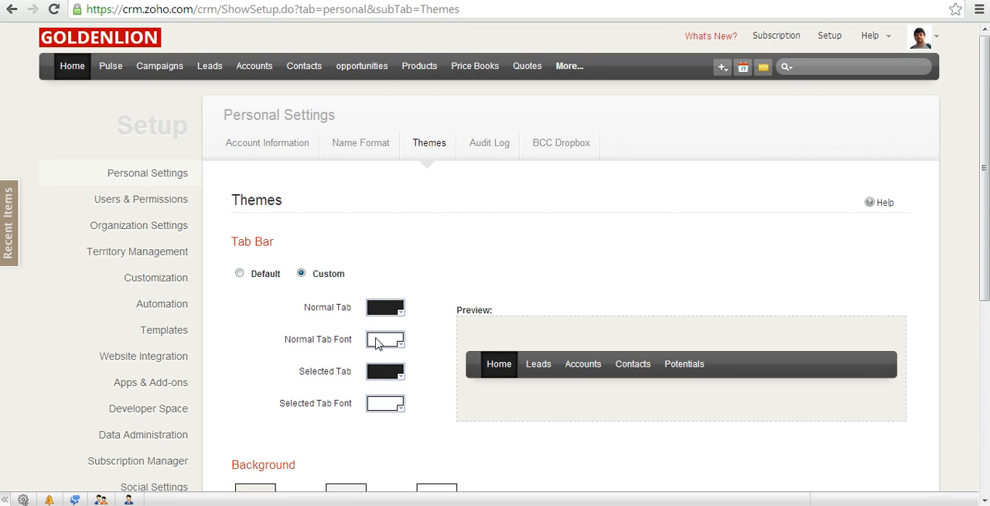
{"action": "mouse_move", "coordinate": [379, 342]}
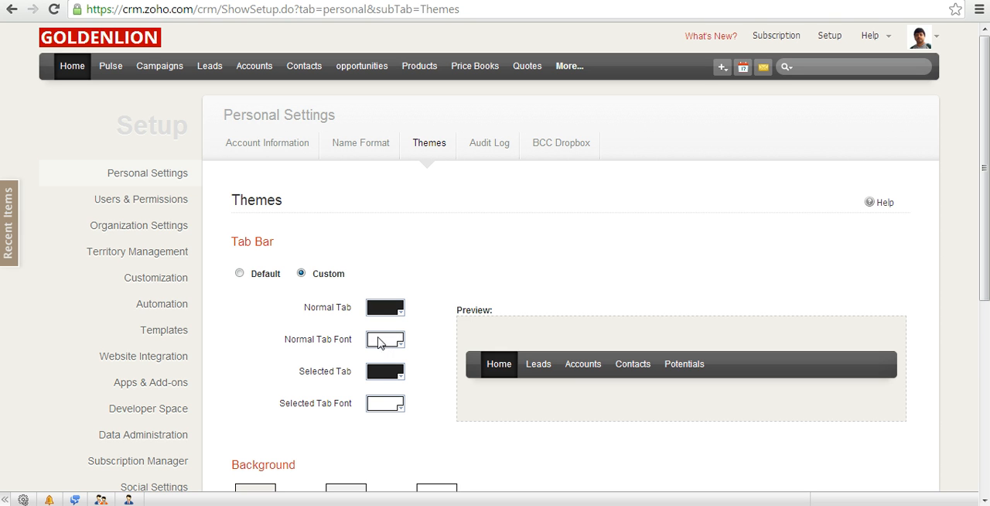
{"action": "mouse_move", "coordinate": [390, 377]}
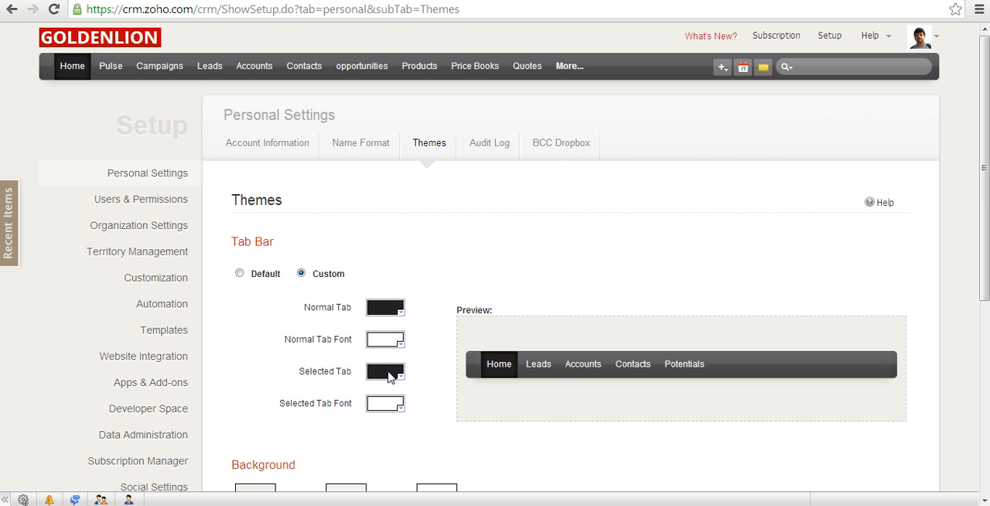
{"action": "mouse_move", "coordinate": [385, 411]}
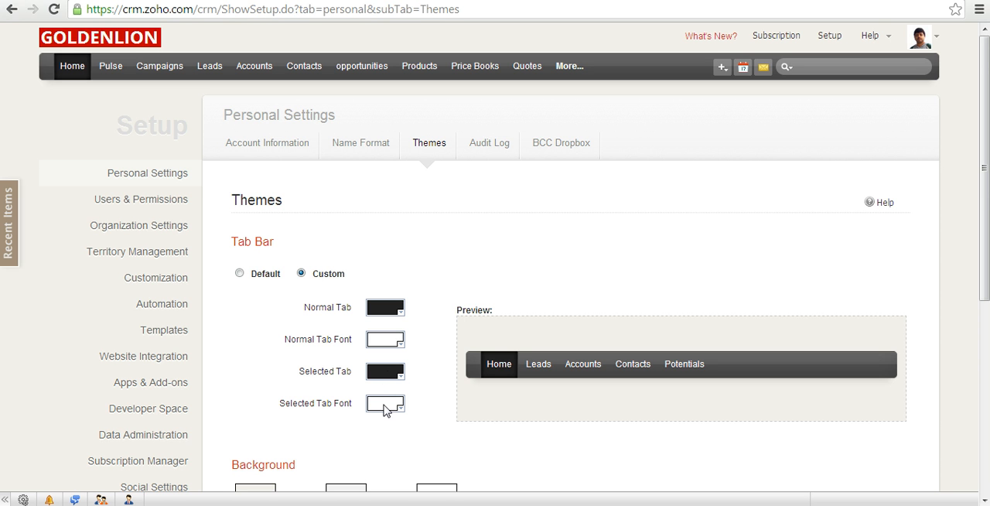
{"action": "mouse_move", "coordinate": [394, 326]}
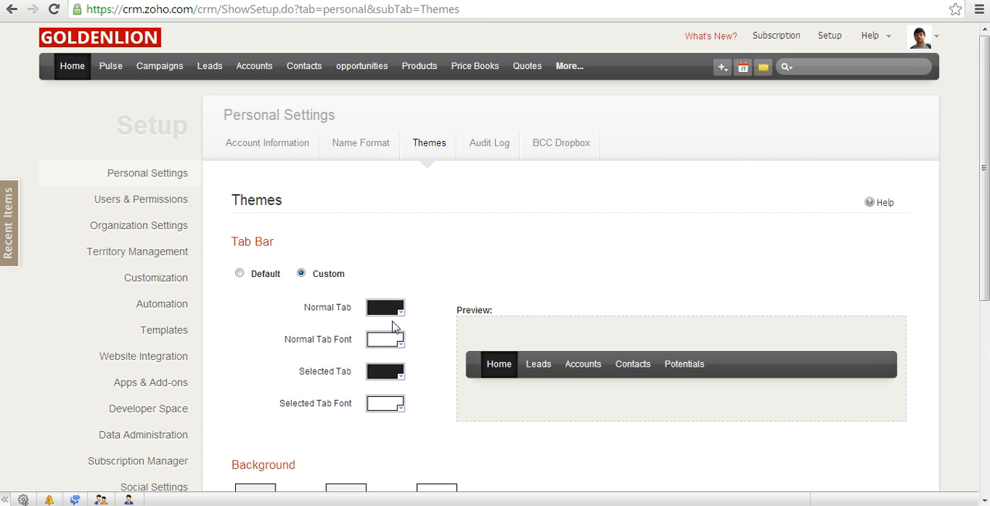
{"action": "mouse_move", "coordinate": [390, 311]}
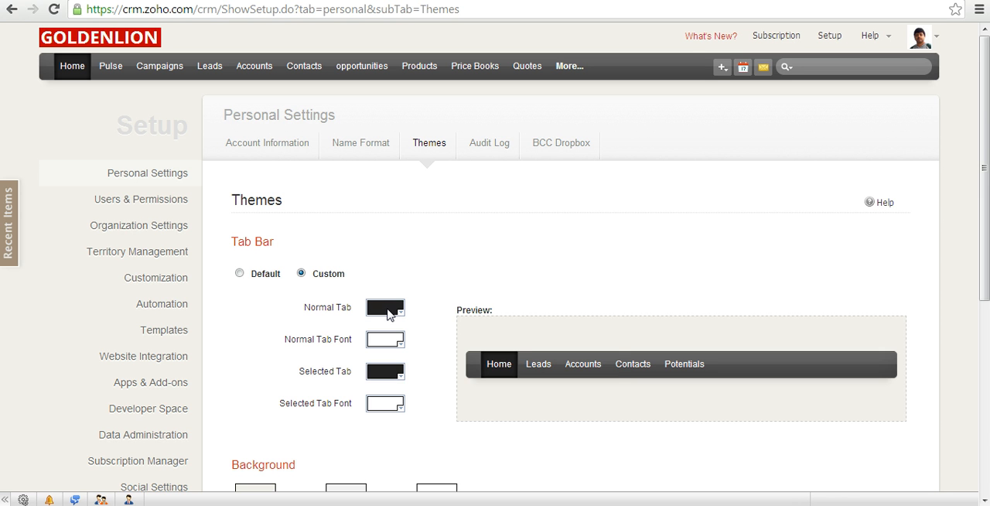
Bring up the colour picker for the Normal Tab colour swatch.
{"action": "left_click", "coordinate": [385, 308]}
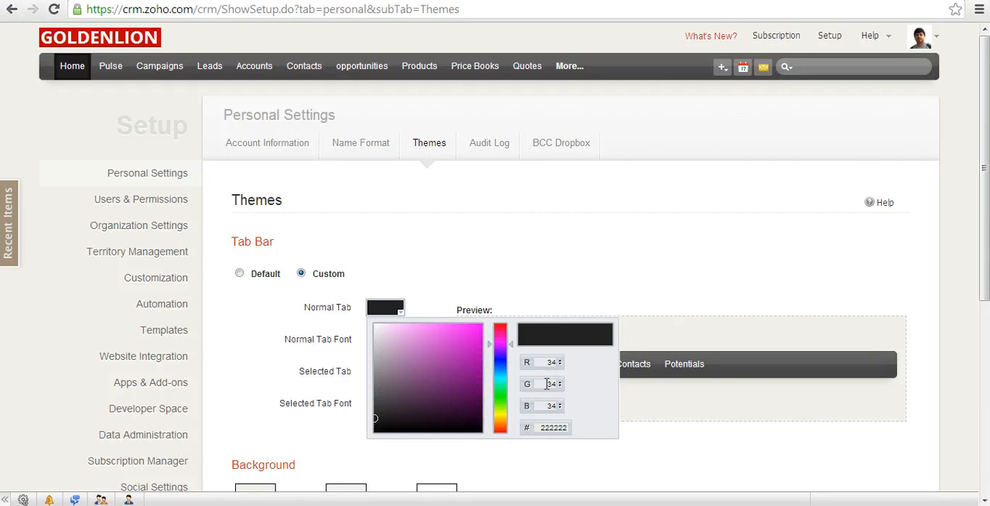
{"action": "mouse_move", "coordinate": [548, 417]}
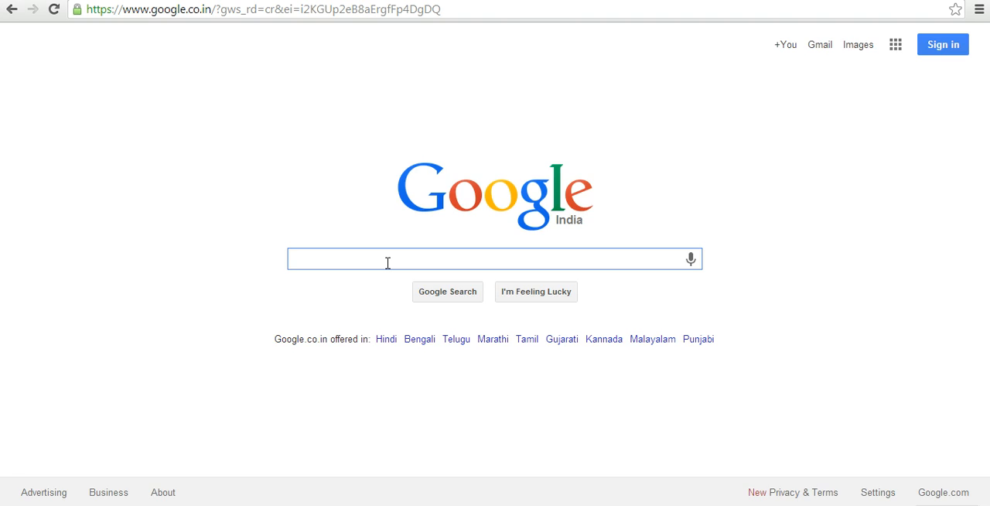
Search Google for "how to find rgb color code".
{"action": "type", "text": "how to find"}
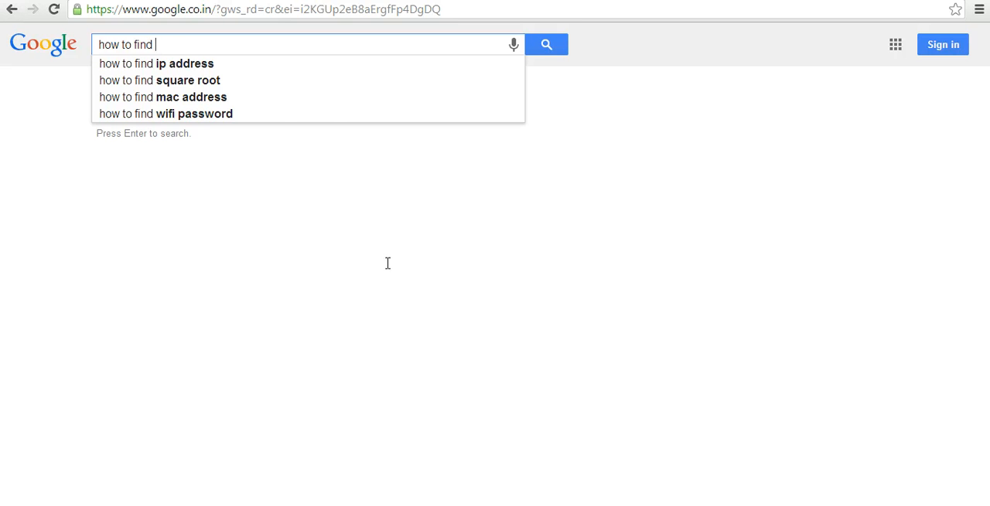
{"action": "type", "text": "rgb color code"}
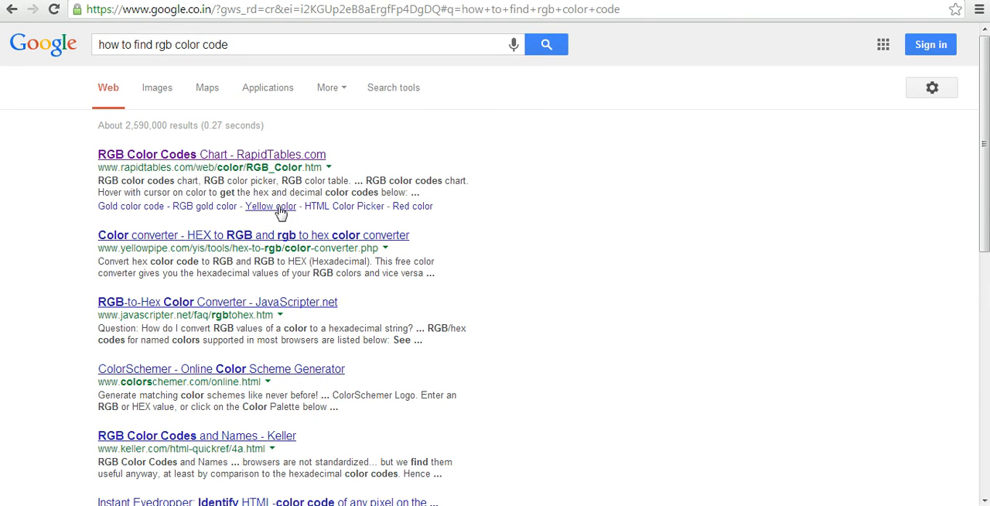
{"action": "mouse_move", "coordinate": [225, 159]}
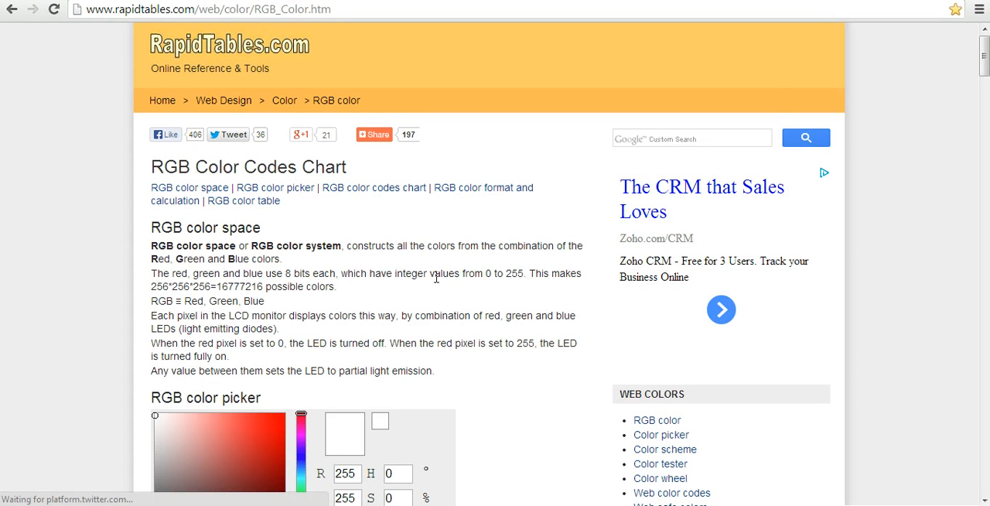
Scroll through the RapidTables RGB colour tables to find hex codes such as red #FF0000.
{"action": "scroll", "scroll_direction": "down", "scroll_amount": 3}
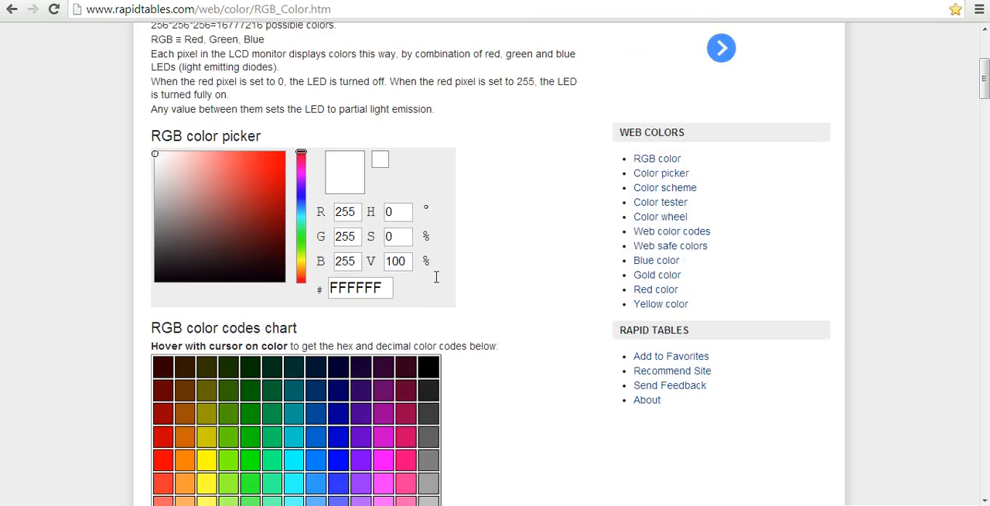
{"action": "scroll", "scroll_direction": "down", "scroll_amount": 3}
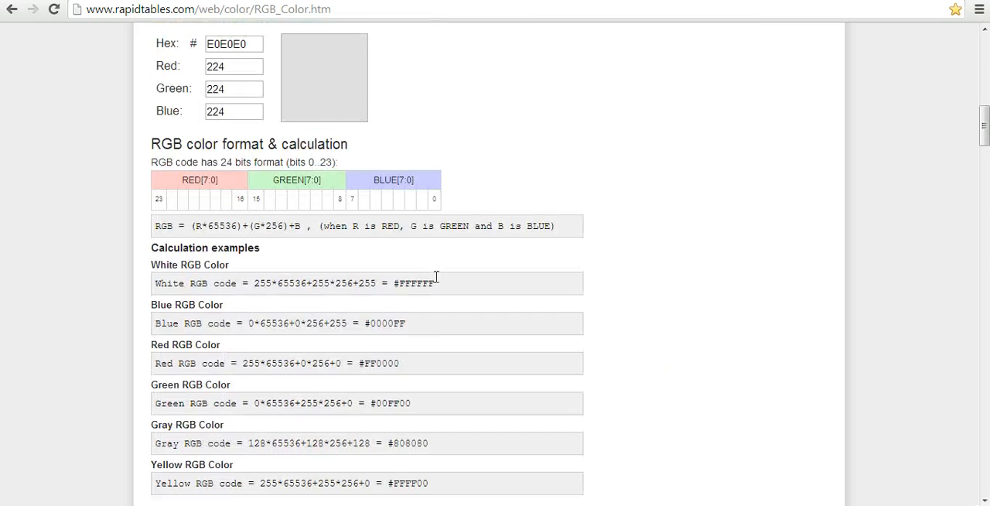
{"action": "scroll", "scroll_direction": "down", "scroll_amount": 3}
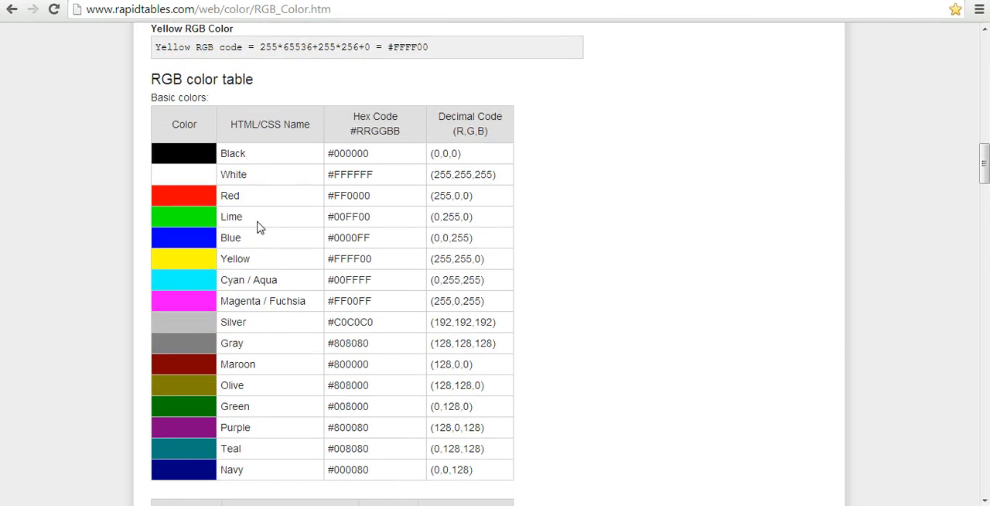
{"action": "mouse_move", "coordinate": [325, 199]}
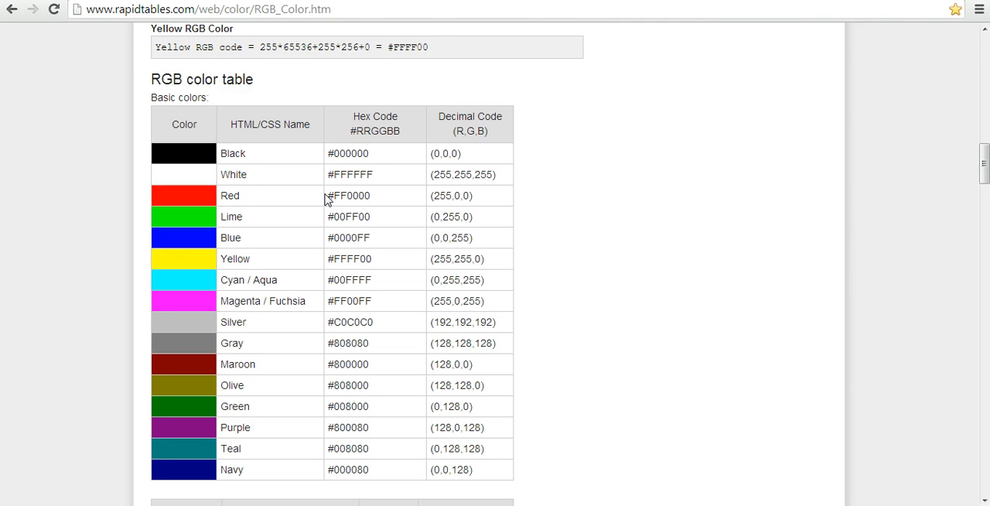
{"action": "mouse_move", "coordinate": [432, 161]}
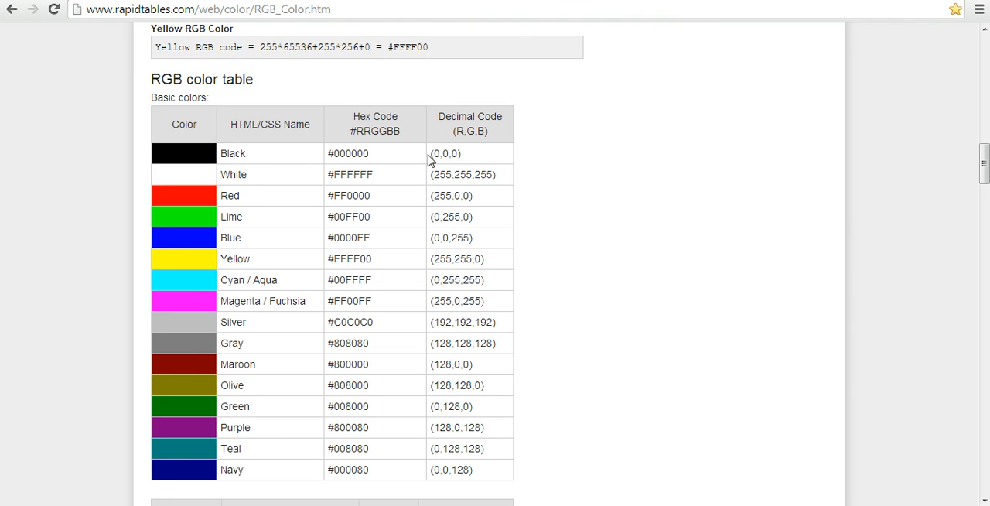
{"action": "scroll", "scroll_direction": "down", "scroll_amount": 3}
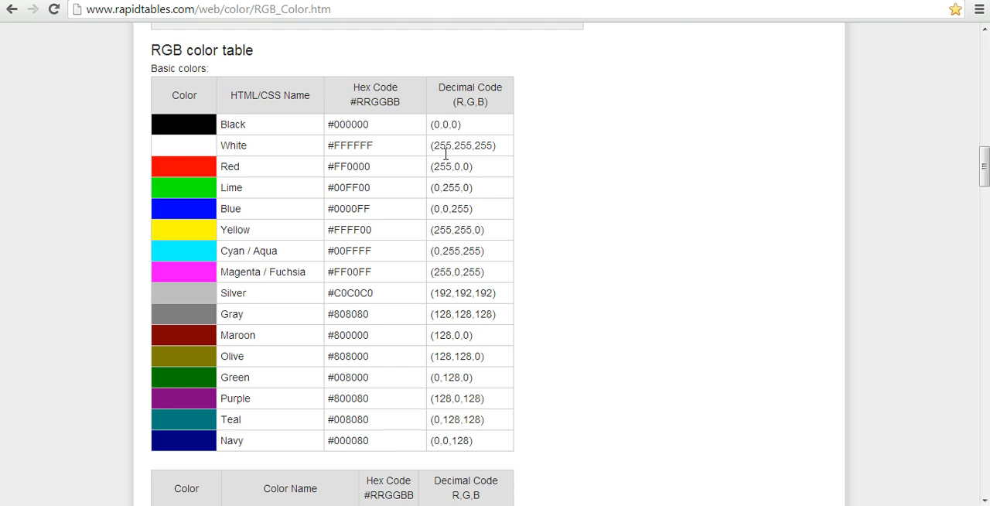
{"action": "scroll", "scroll_direction": "down", "scroll_amount": 3}
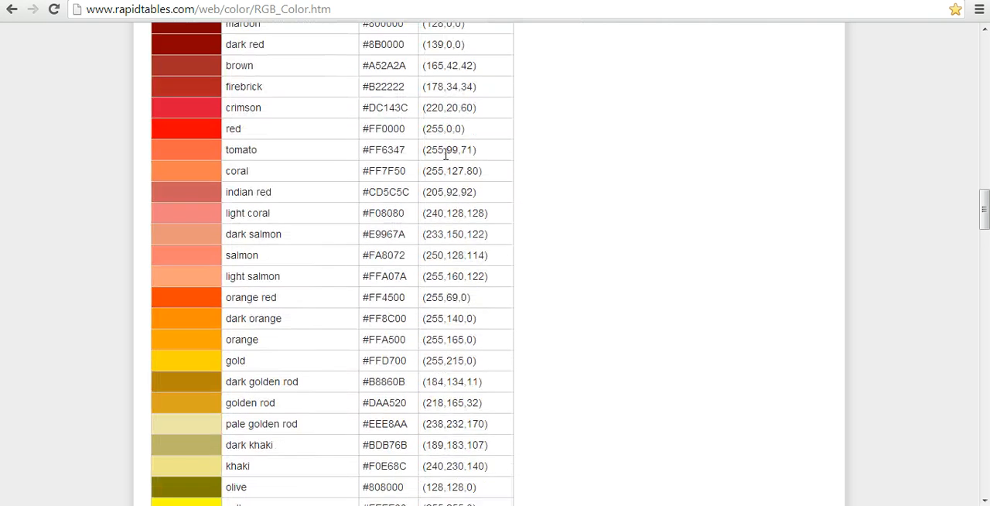
{"action": "scroll", "scroll_direction": "down", "scroll_amount": 3}
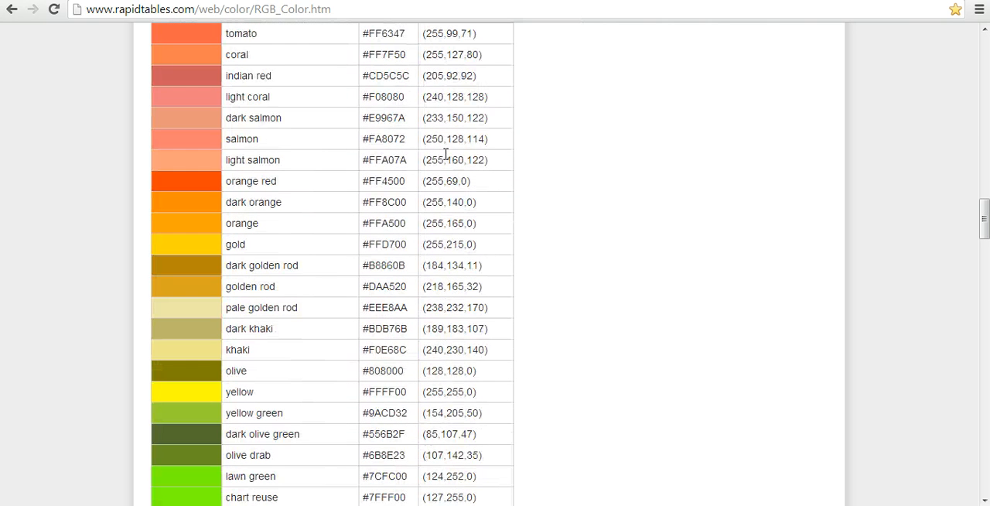
{"action": "scroll", "scroll_direction": "down", "scroll_amount": 3}
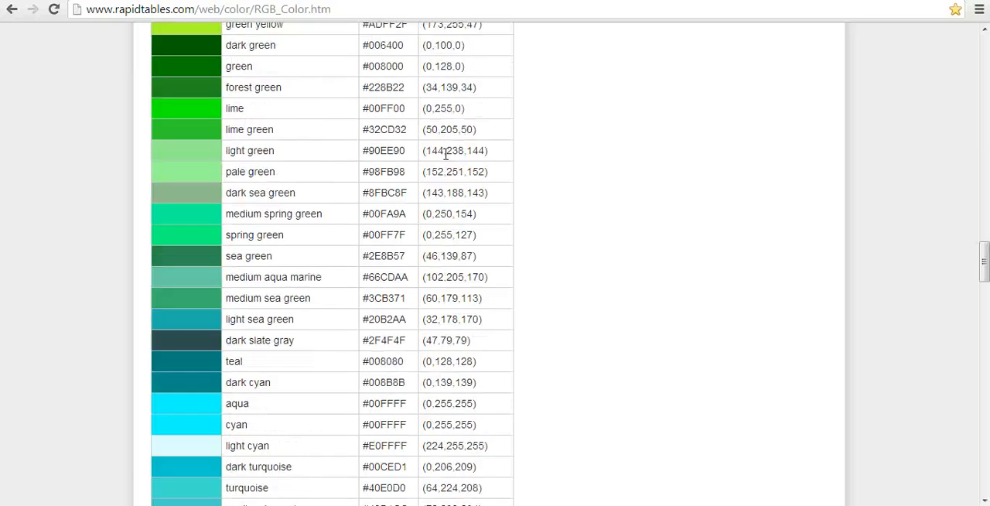
{"action": "scroll", "scroll_direction": "down", "scroll_amount": 3}
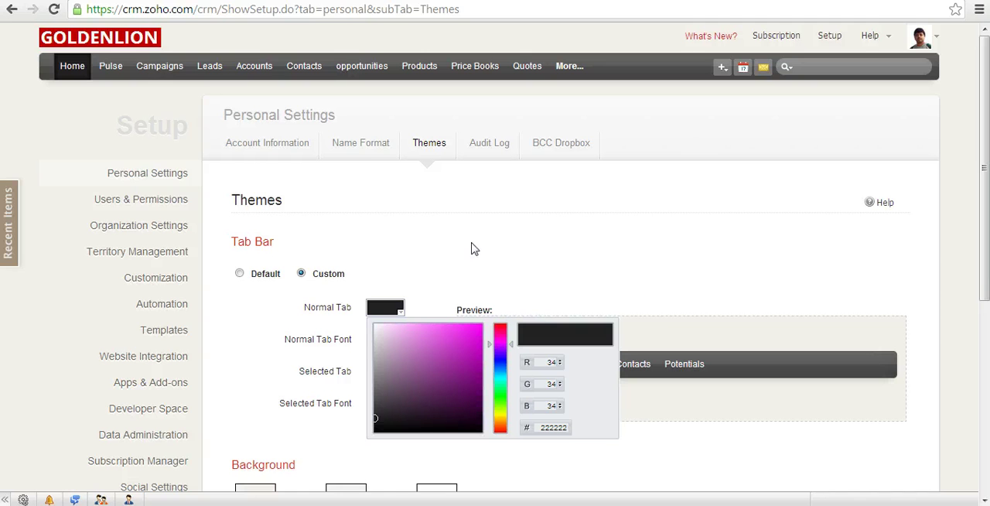
{"action": "mouse_move", "coordinate": [533, 280]}
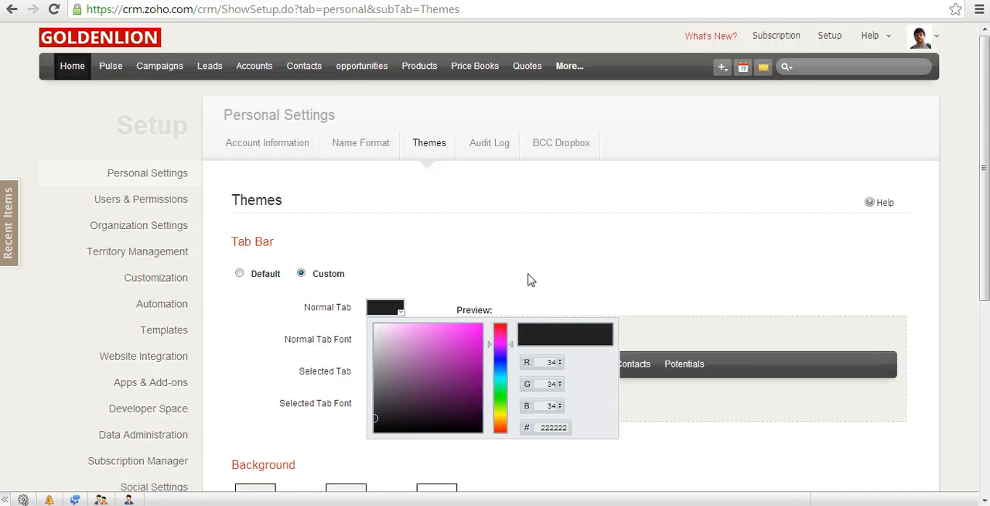
{"action": "mouse_move", "coordinate": [544, 359]}
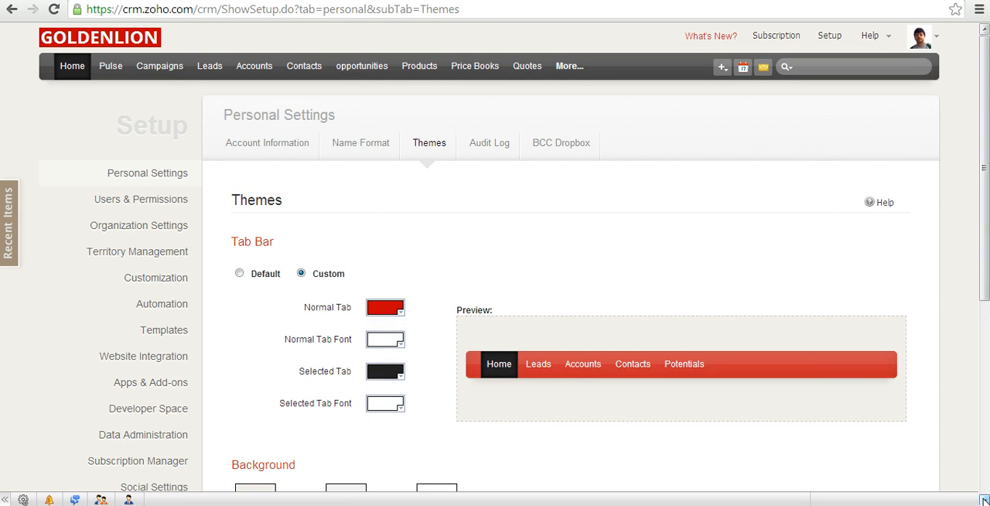
Scroll the Themes page to review the red normal tab in the custom tab bar preview.
{"action": "scroll", "scroll_direction": "down", "scroll_amount": 3}
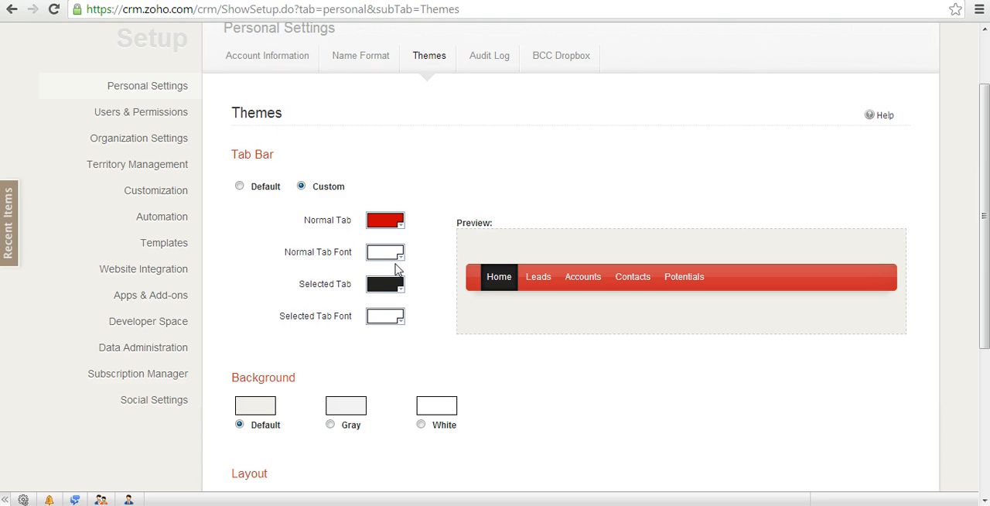
{"action": "mouse_move", "coordinate": [382, 286]}
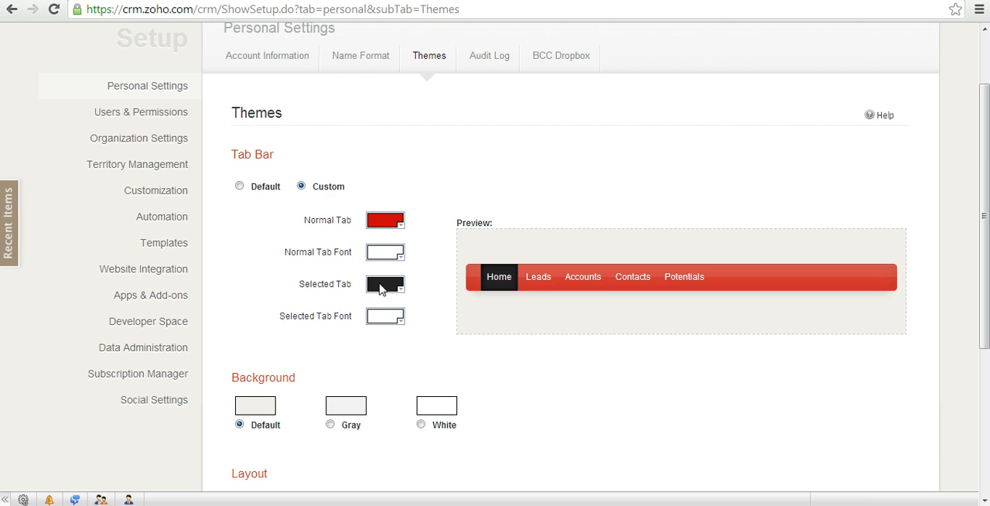
{"action": "mouse_move", "coordinate": [390, 287]}
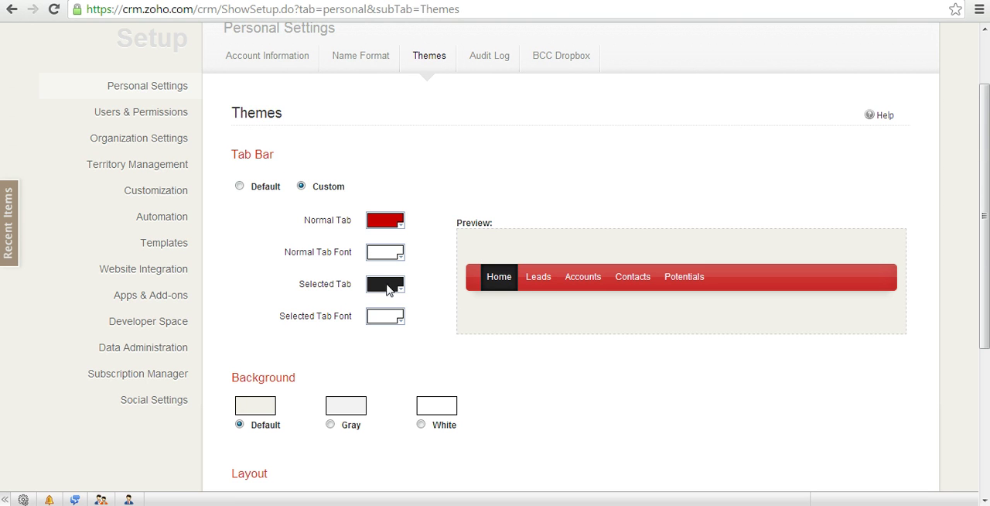
{"action": "mouse_move", "coordinate": [397, 291]}
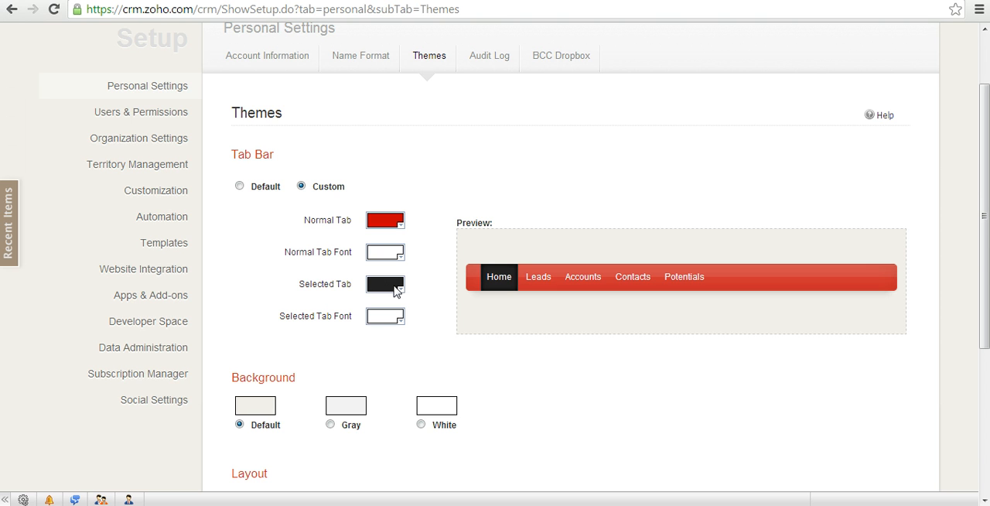
{"action": "mouse_move", "coordinate": [390, 288]}
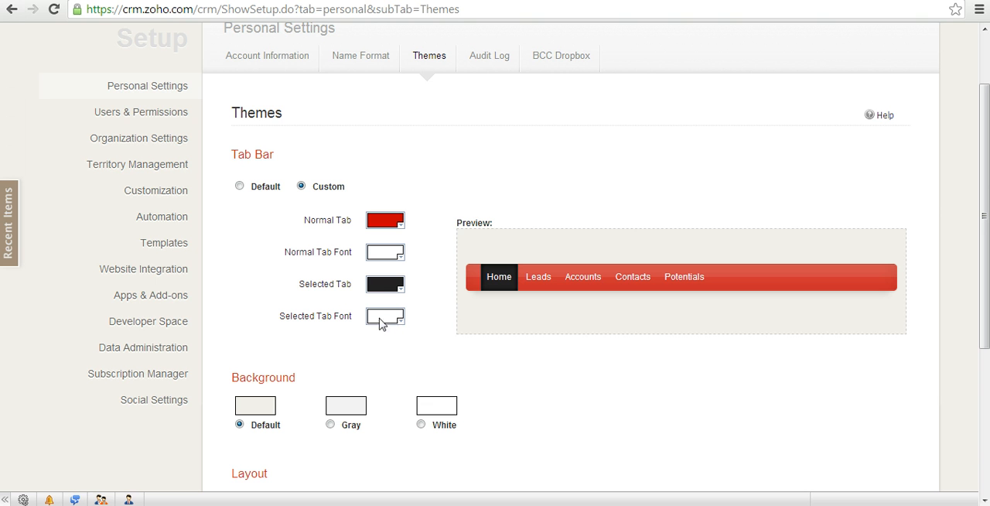
{"action": "mouse_move", "coordinate": [387, 322]}
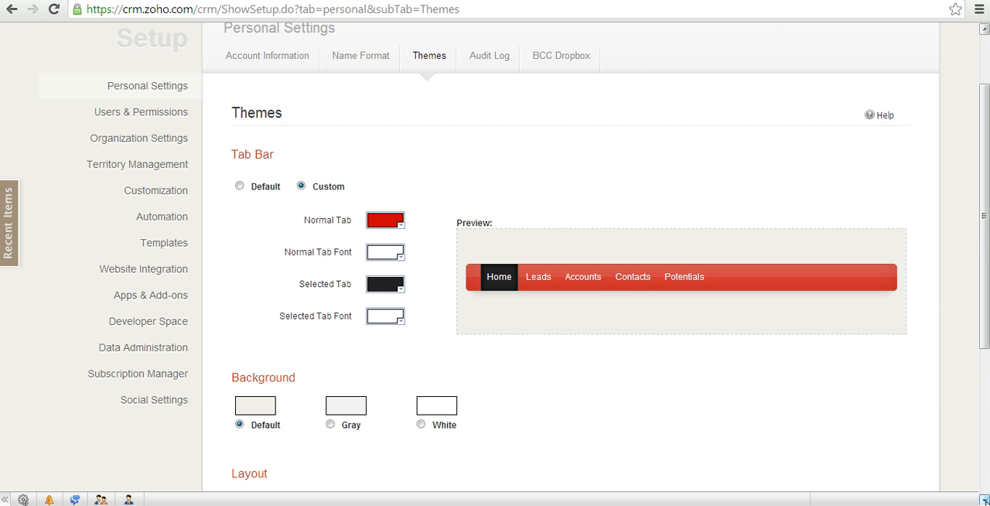
Set the theme Background option to White.
{"action": "scroll", "scroll_direction": "down", "scroll_amount": 3}
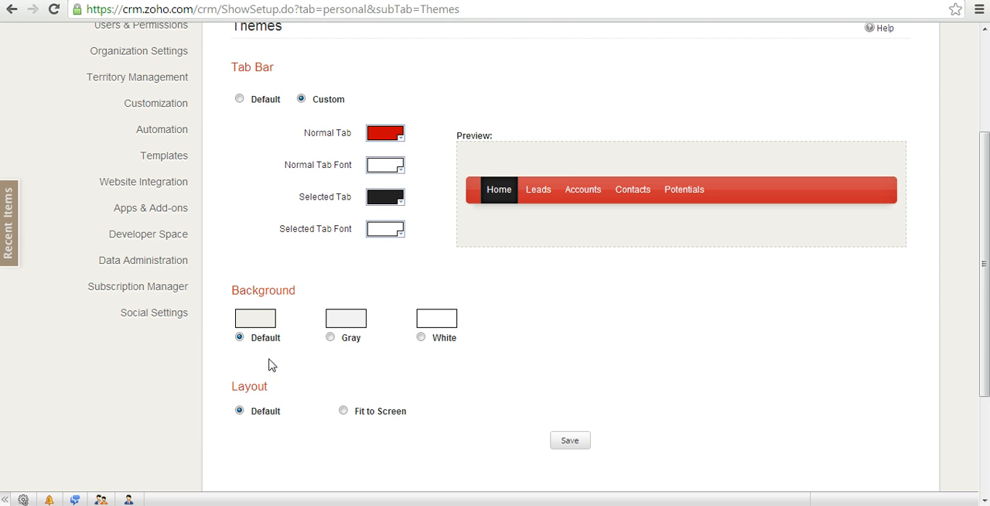
{"action": "left_click", "coordinate": [328, 337]}
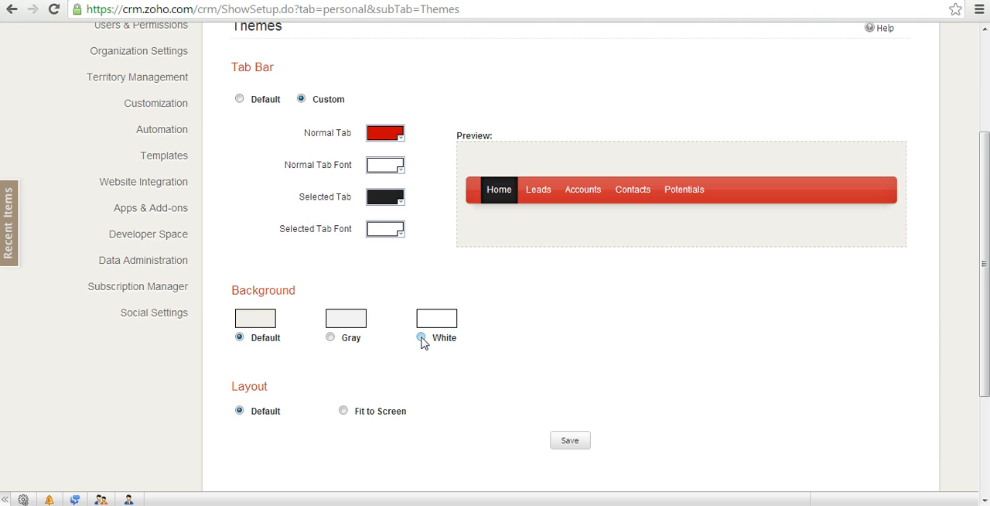
{"action": "left_click", "coordinate": [421, 337]}
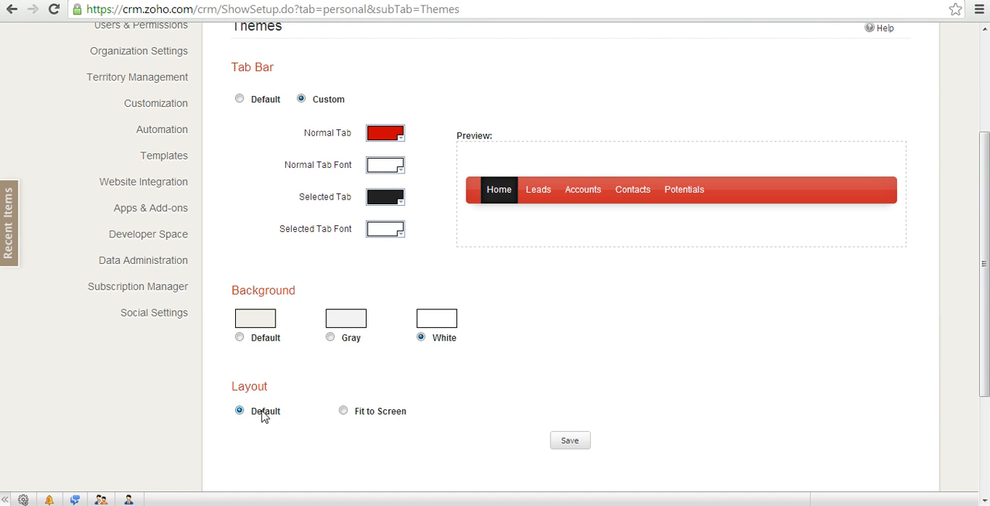
{"action": "mouse_move", "coordinate": [310, 437]}
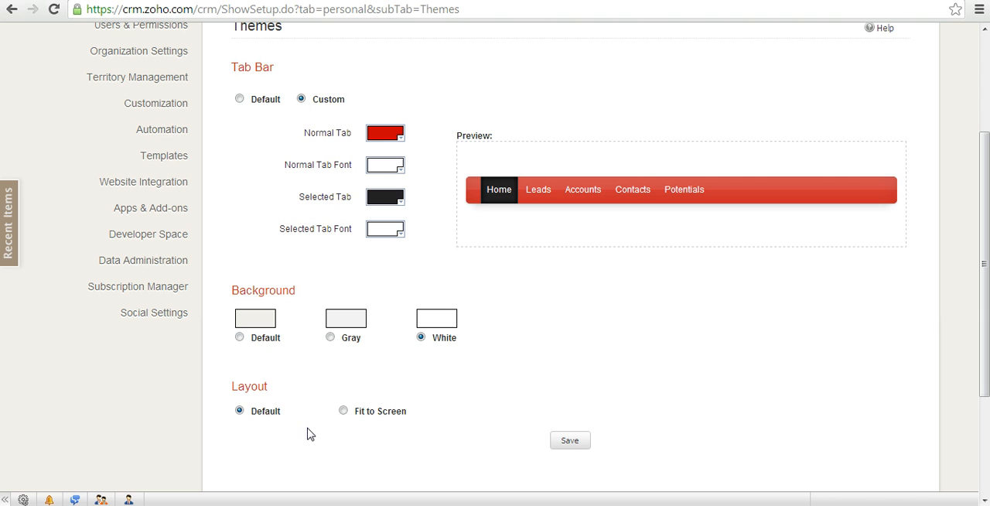
{"action": "mouse_move", "coordinate": [279, 433]}
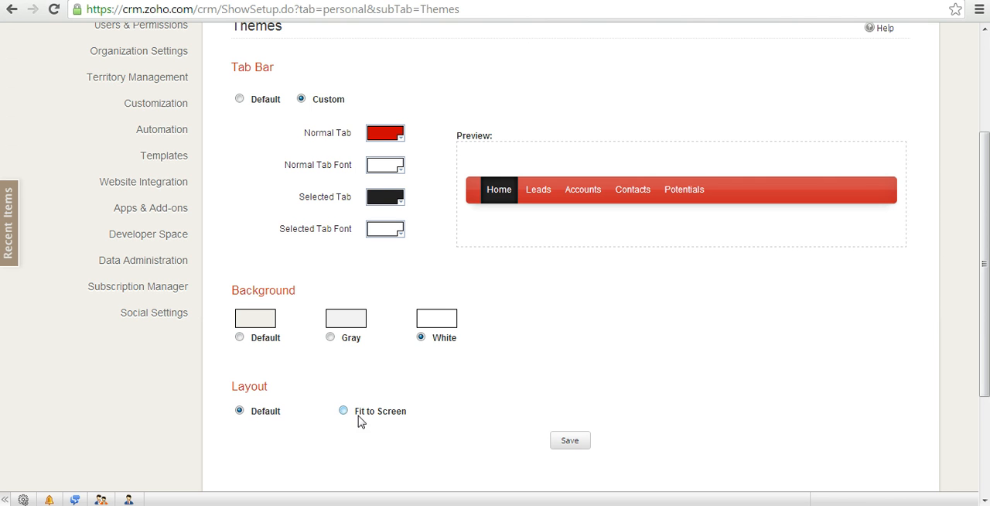
{"action": "mouse_move", "coordinate": [353, 421]}
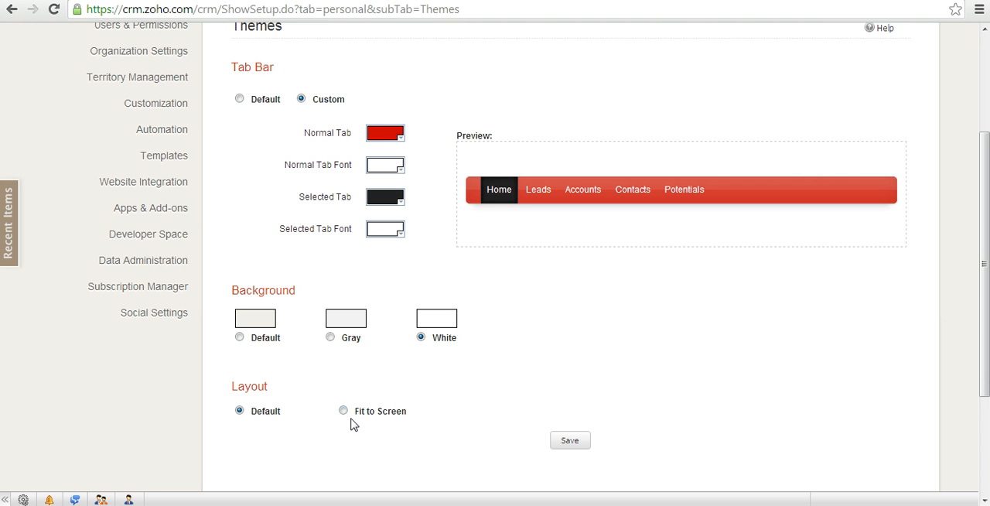
{"action": "mouse_move", "coordinate": [385, 427]}
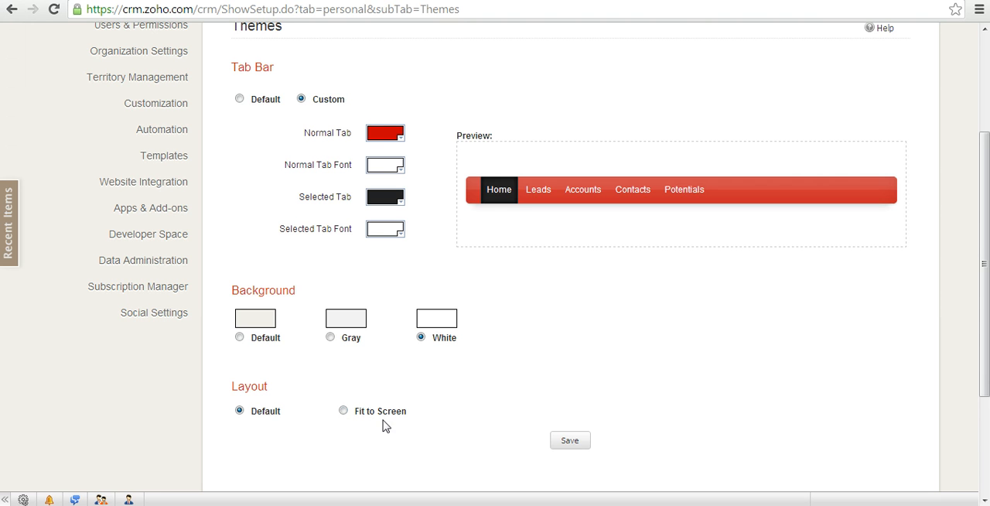
Save the theme so the CRM tab bar turns red with a black Home tab and white labels.
{"action": "left_click", "coordinate": [569, 439]}
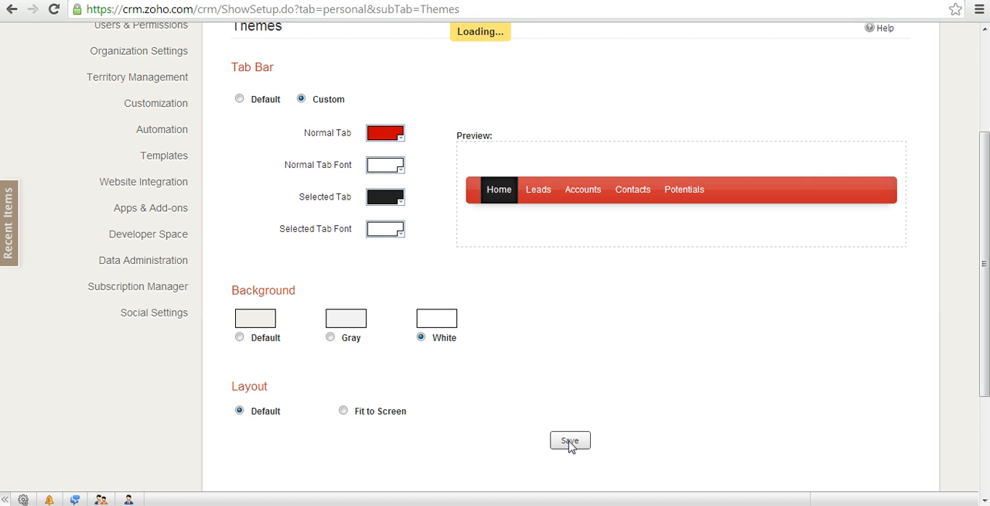
{"action": "left_click", "coordinate": [569, 440]}
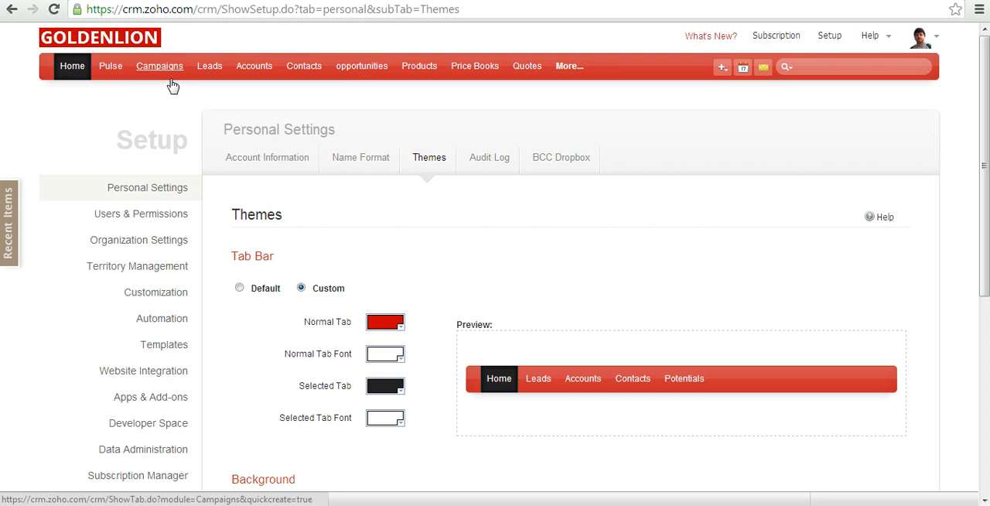
{"action": "mouse_move", "coordinate": [174, 84]}
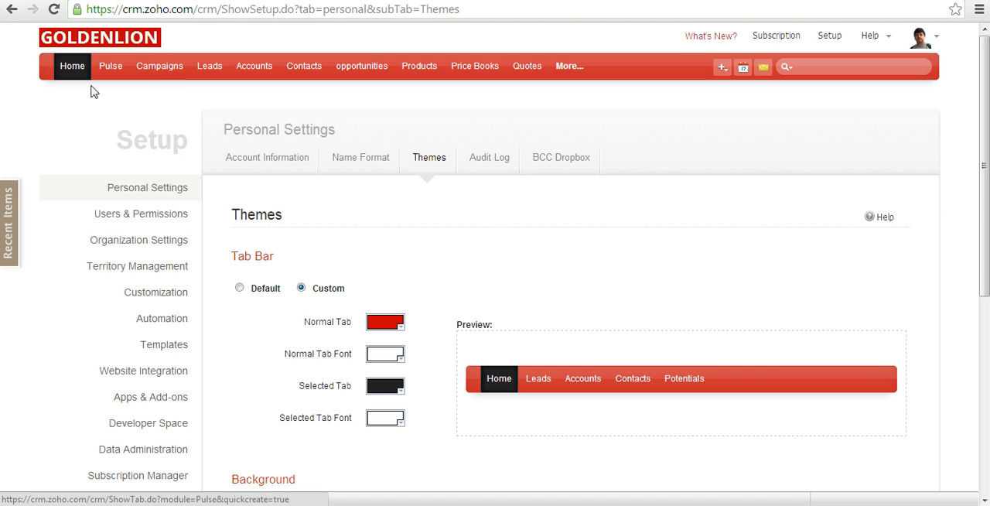
{"action": "mouse_move", "coordinate": [23, 115]}
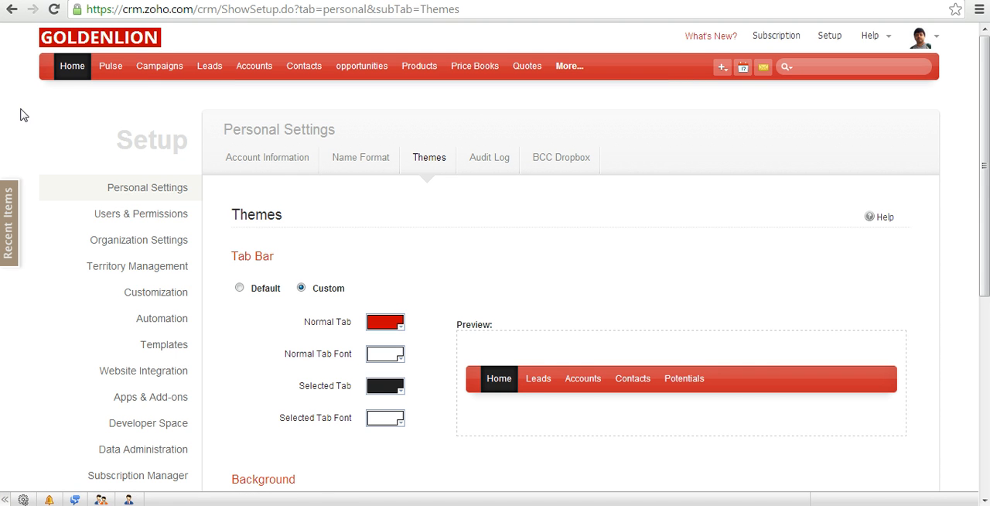
{"action": "mouse_move", "coordinate": [21, 119]}
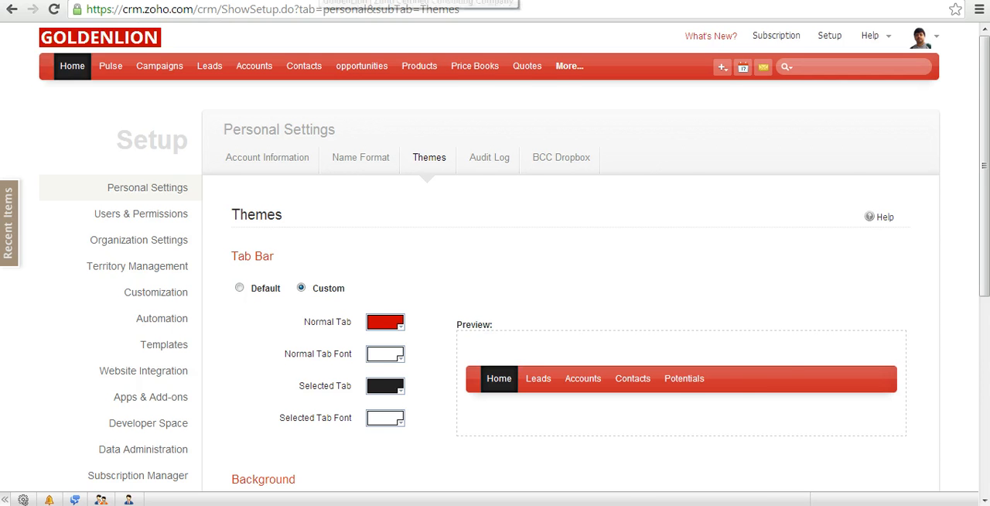
{"action": "type", "text": "www.glionconsulting.com"}
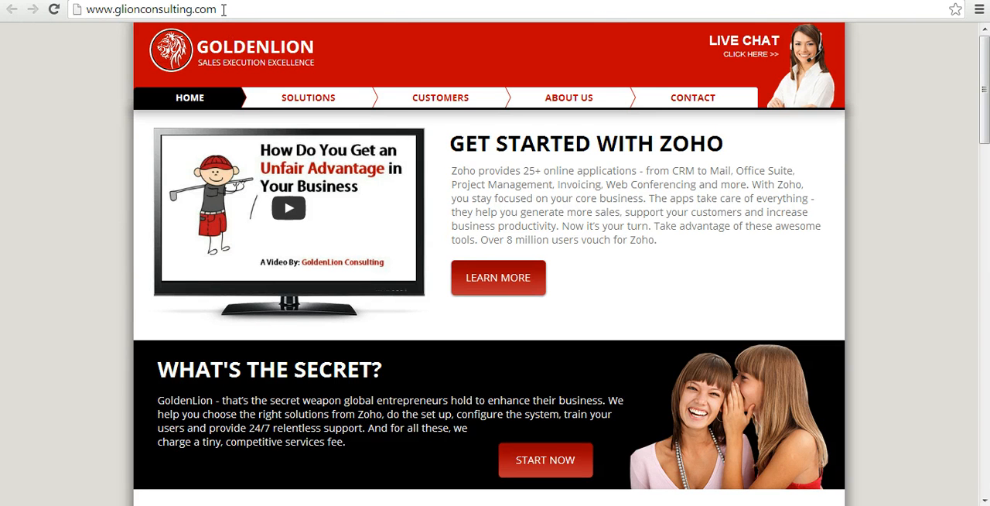
{"action": "mouse_move", "coordinate": [814, 74]}
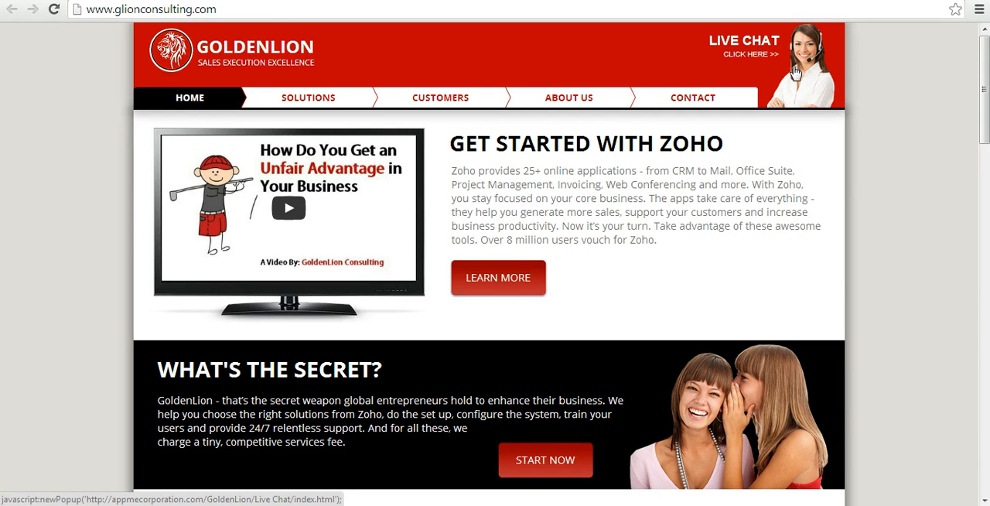
{"action": "left_click", "coordinate": [693, 97]}
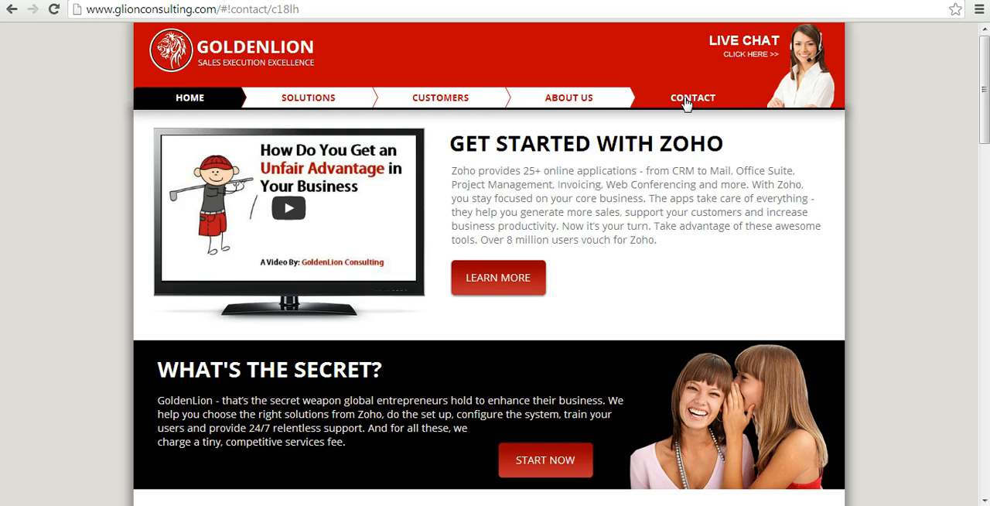
{"action": "left_click", "coordinate": [693, 96]}
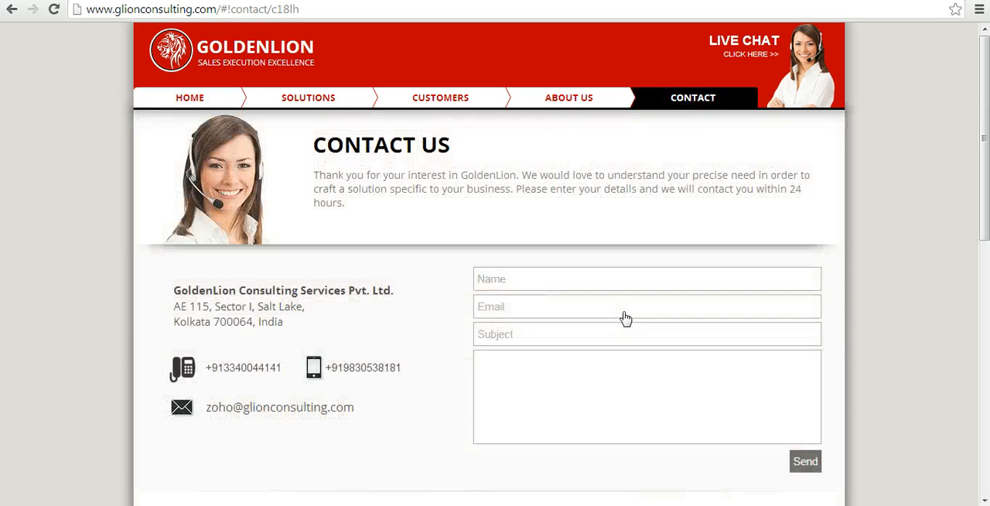